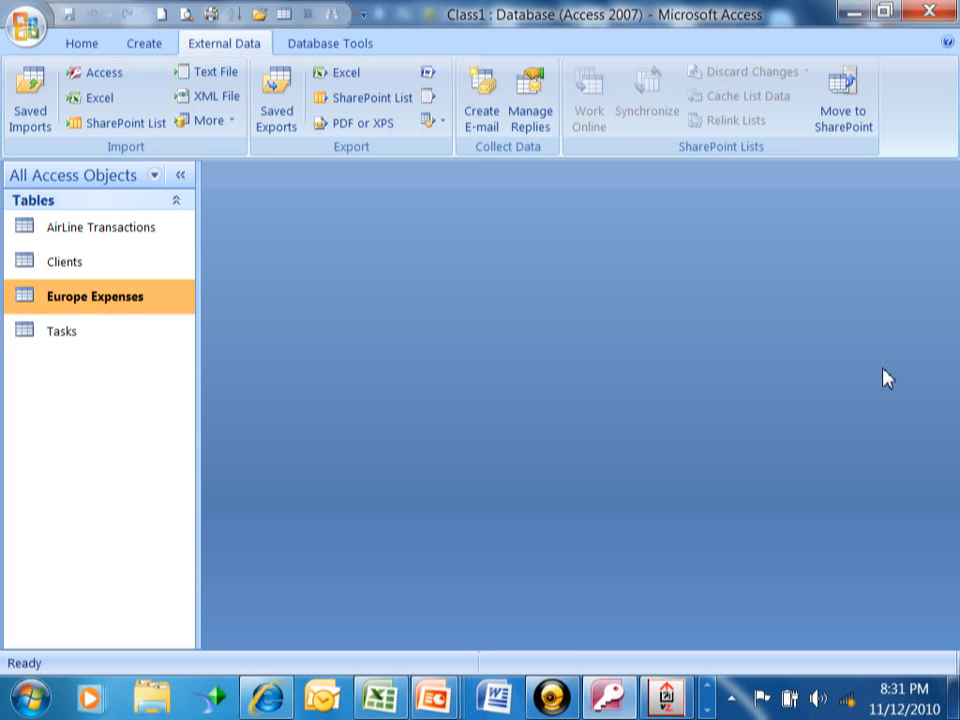
mouse_move(884, 384)
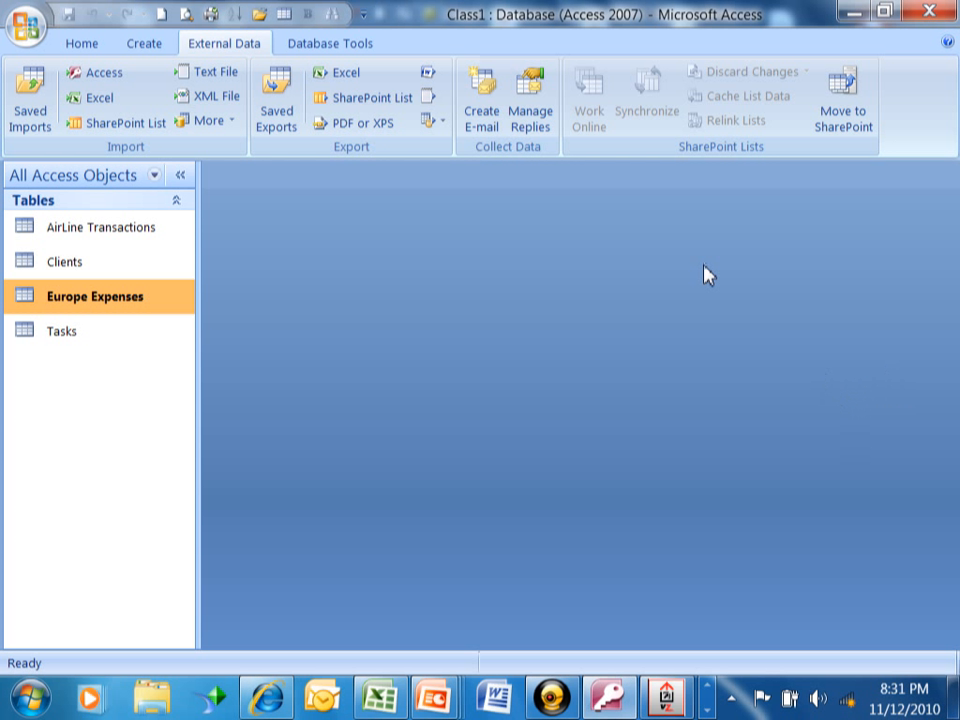
mouse_move(548, 168)
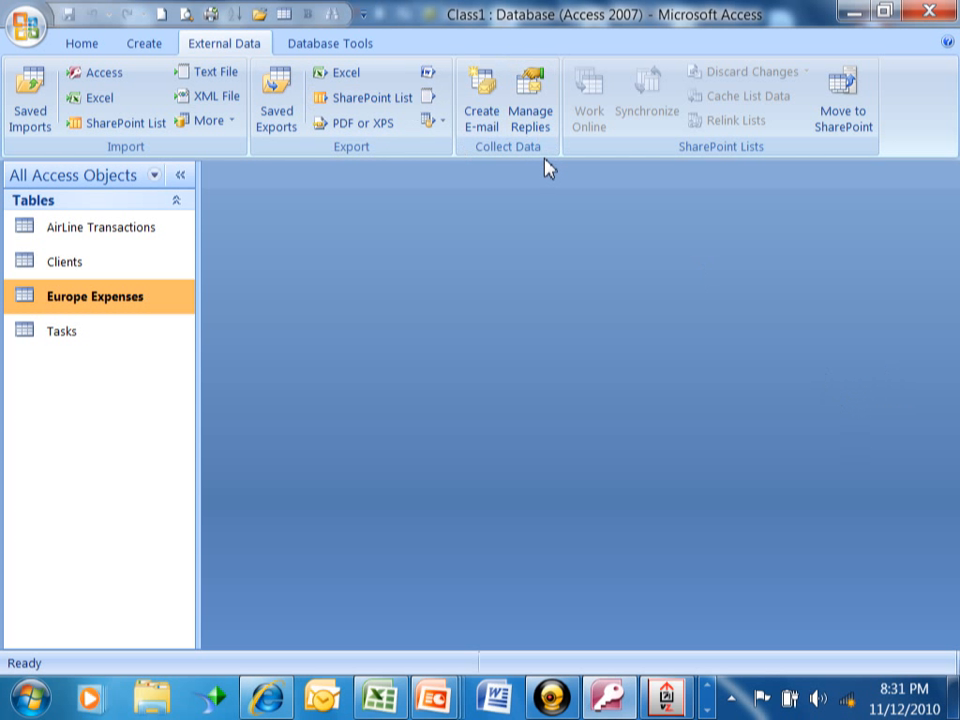
mouse_move(536, 160)
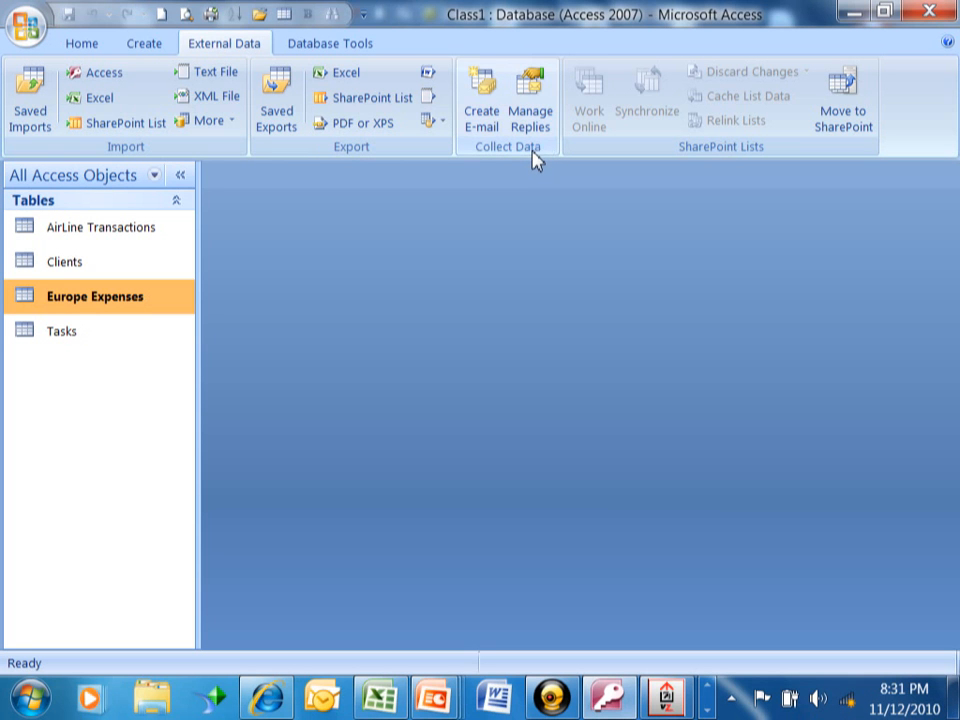
mouse_move(530, 164)
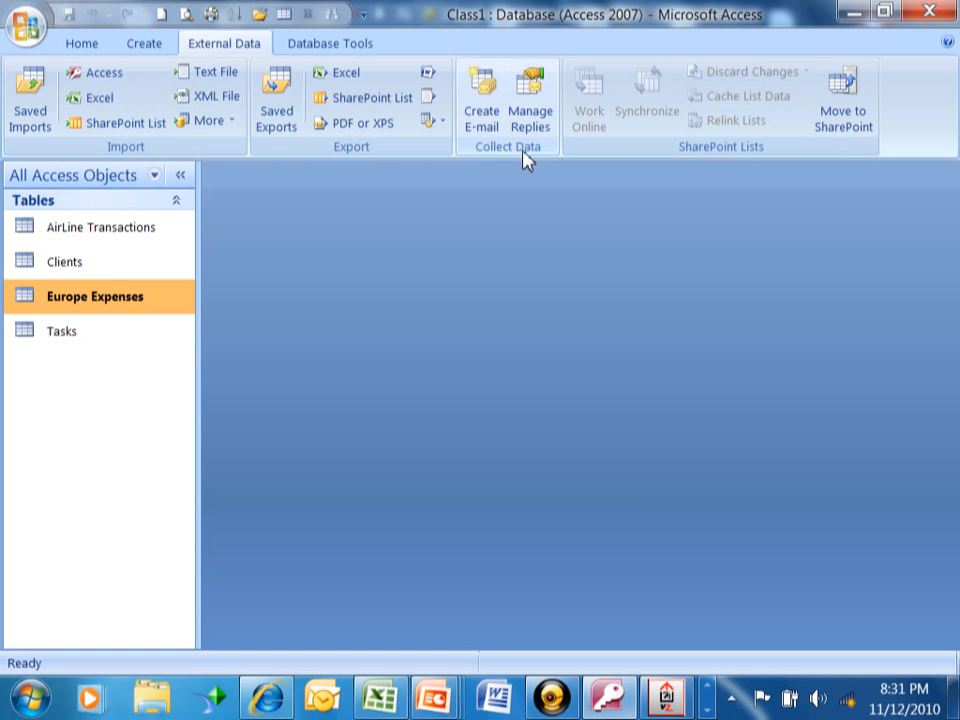
mouse_move(520, 152)
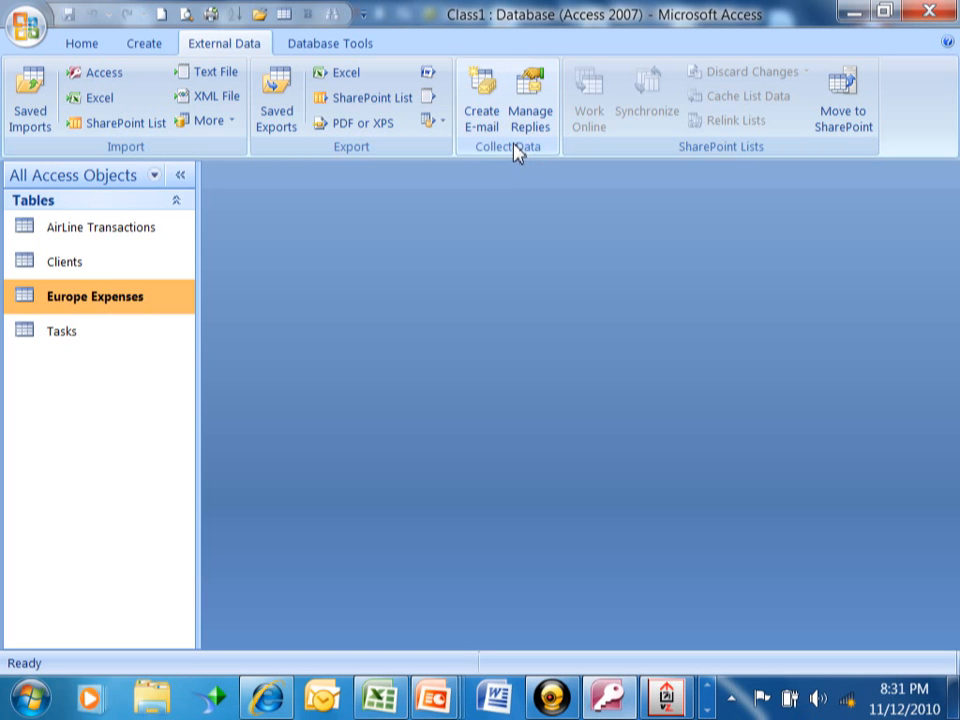
mouse_move(450, 24)
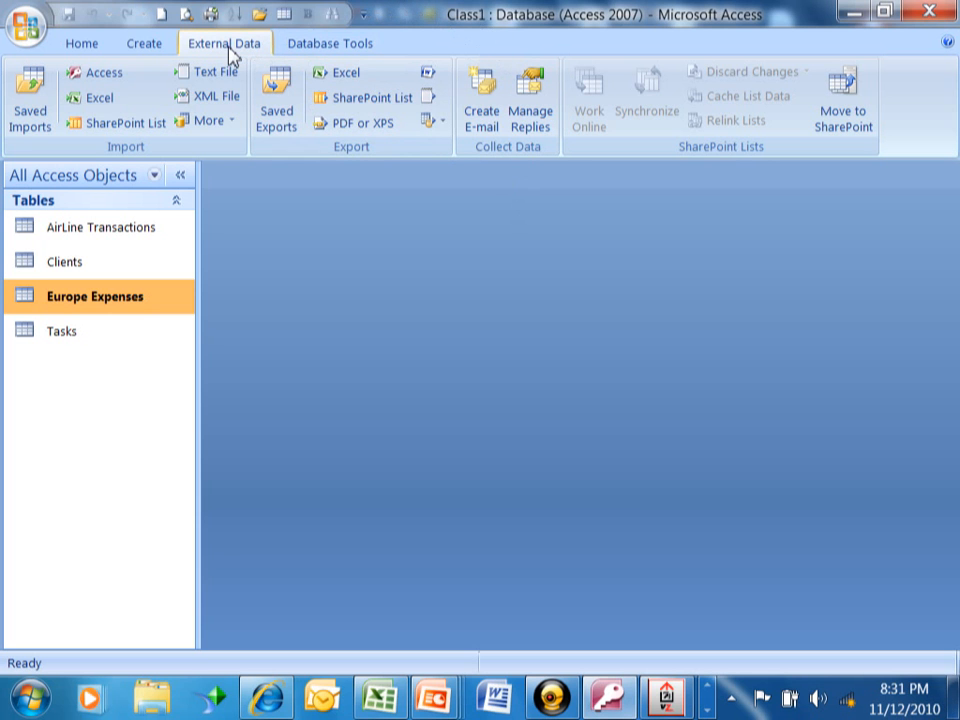
mouse_move(208, 120)
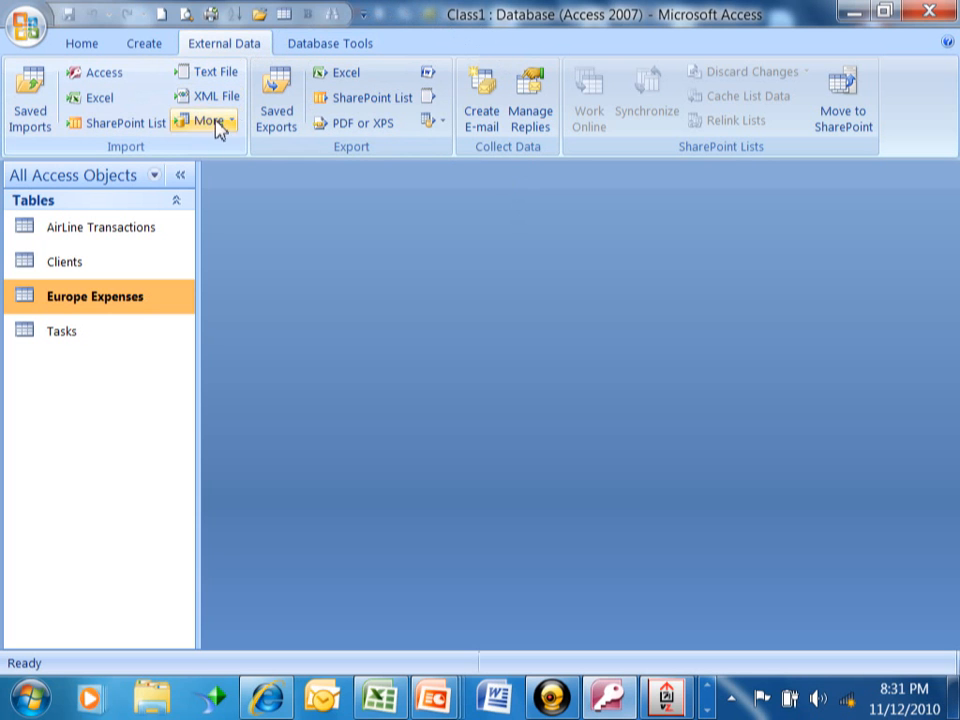
mouse_move(210, 120)
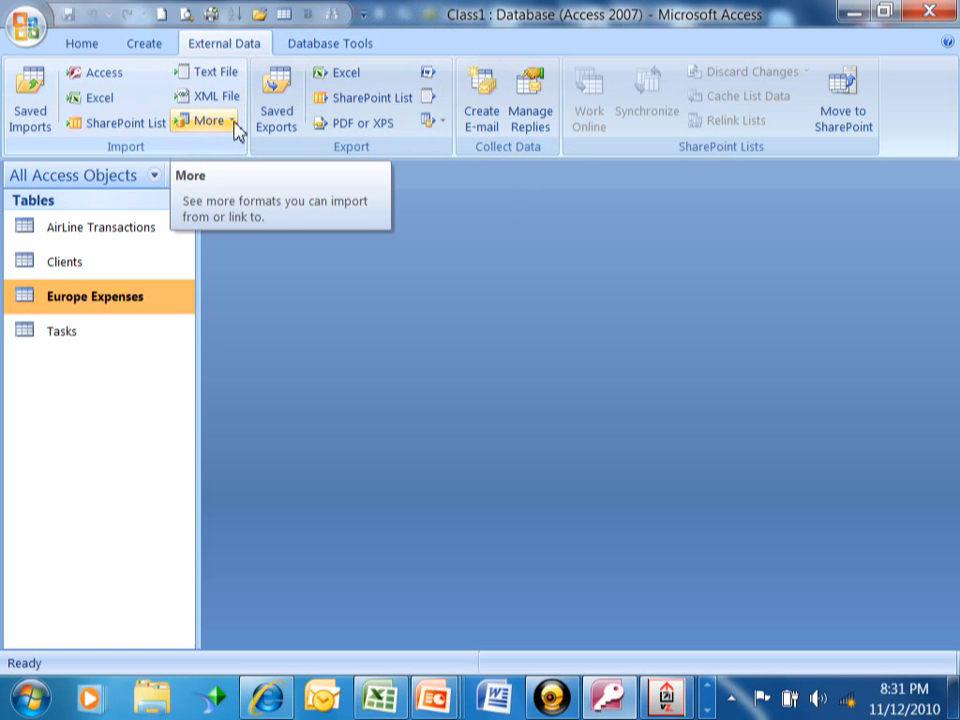
Reveal the More list of import formats in the External Data Import group
click(208, 120)
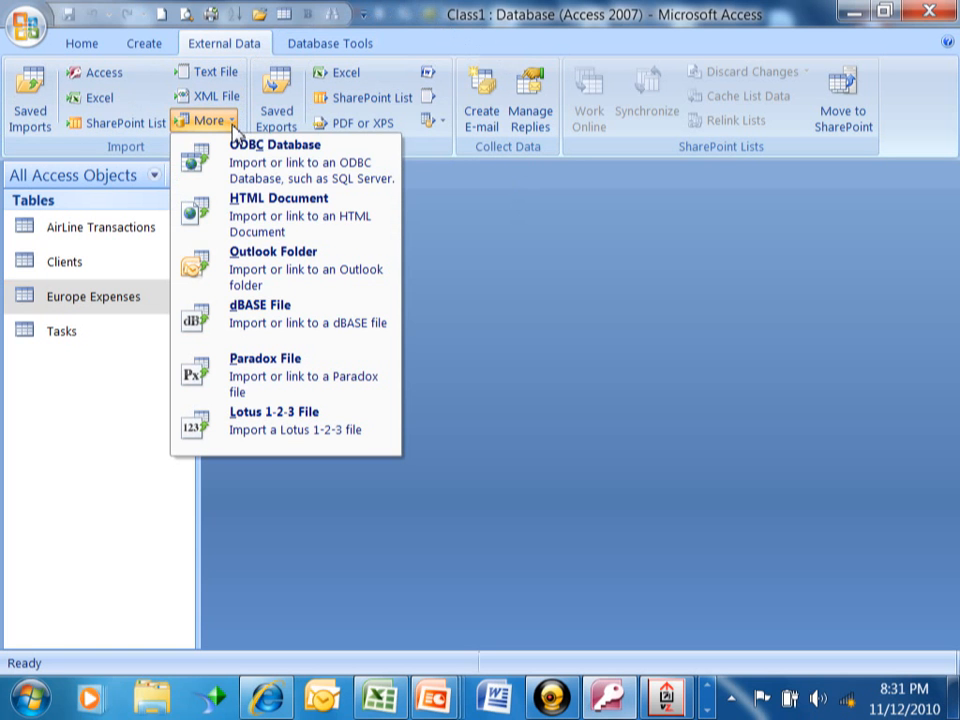
mouse_move(278, 420)
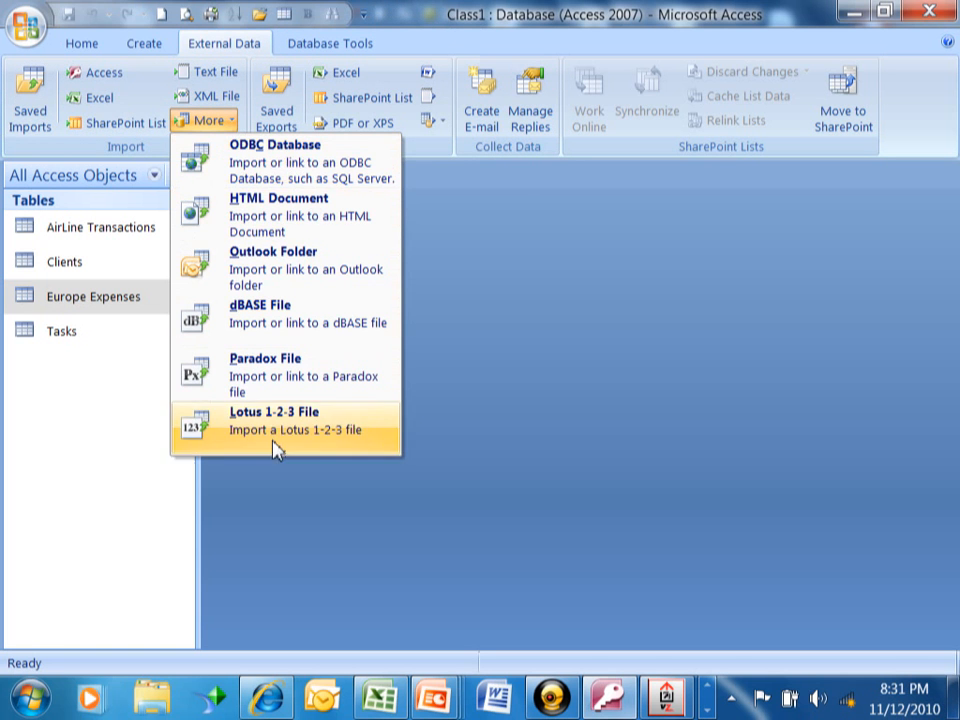
mouse_move(344, 376)
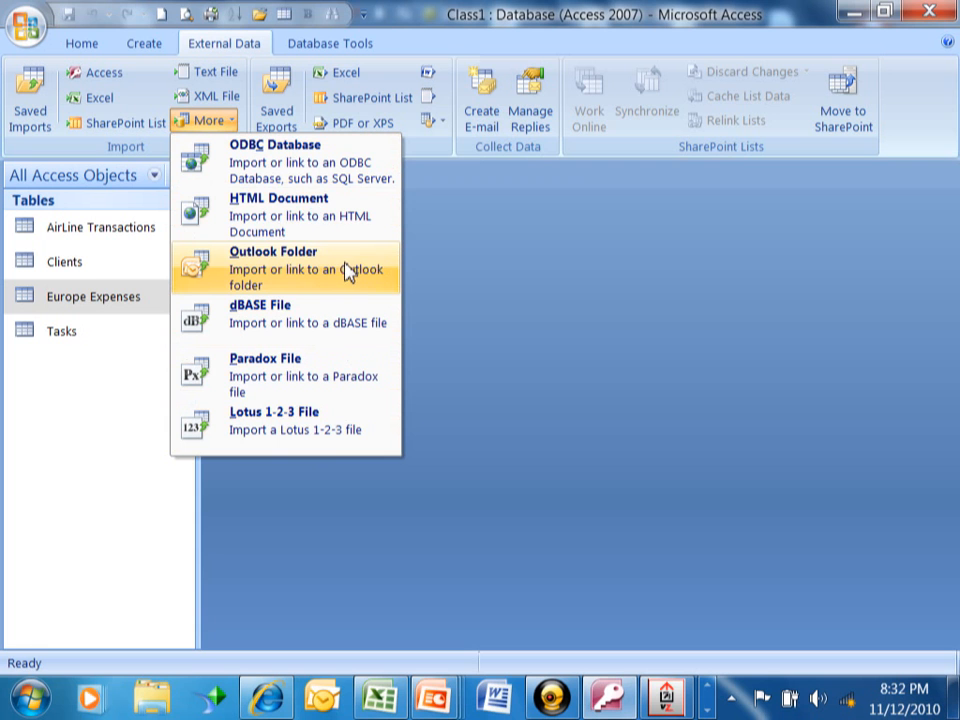
mouse_move(296, 216)
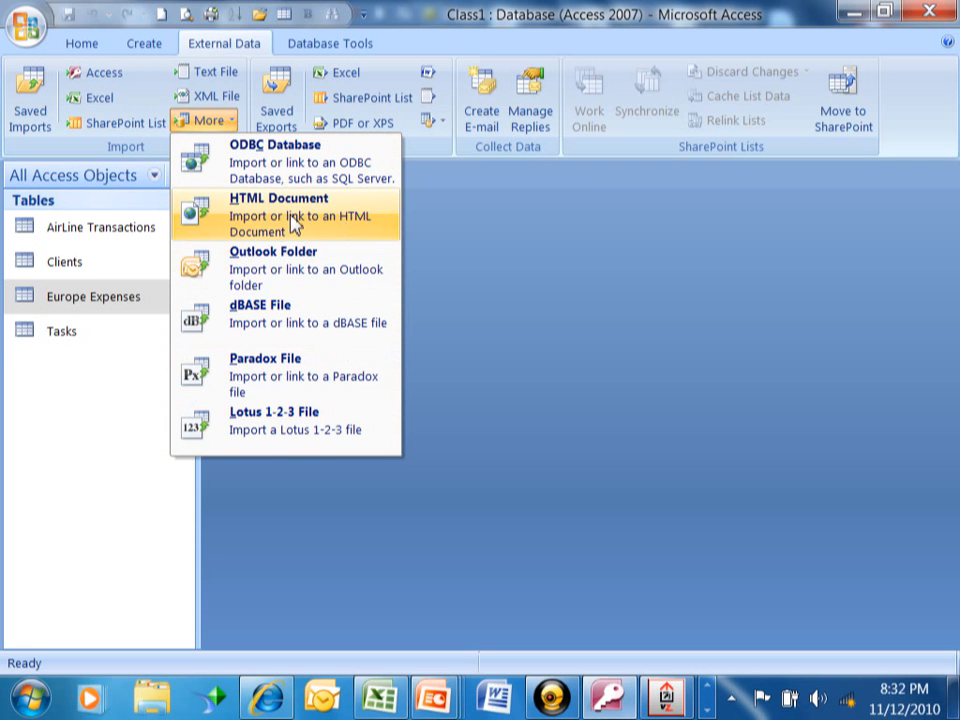
mouse_move(300, 160)
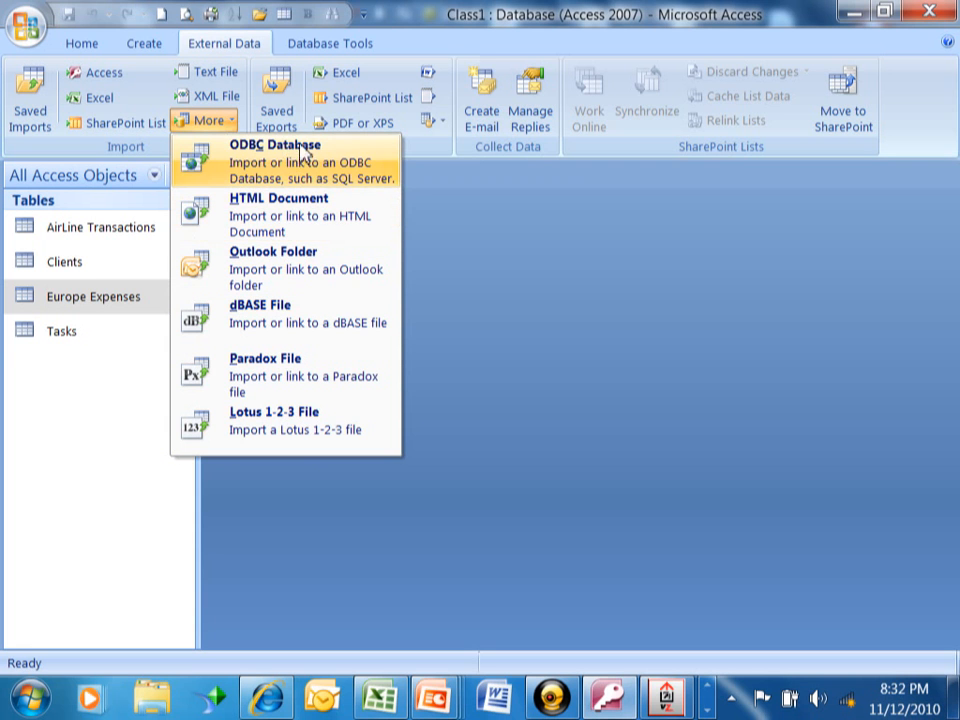
mouse_move(262, 178)
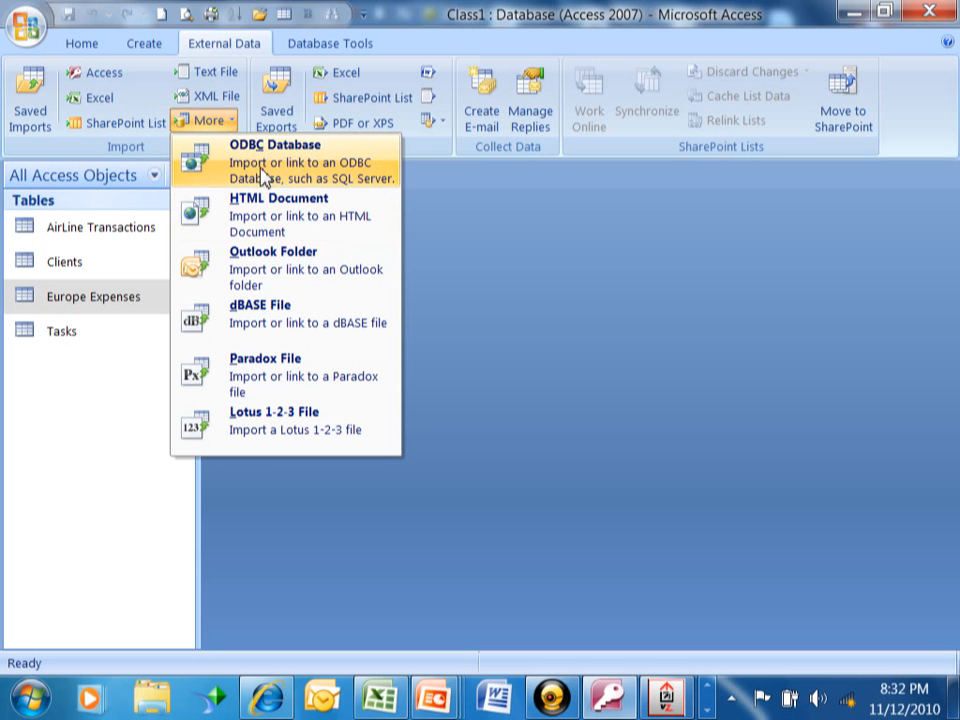
Begin an ODBC Database import, keeping 'Import the source data into a new table'
click(282, 160)
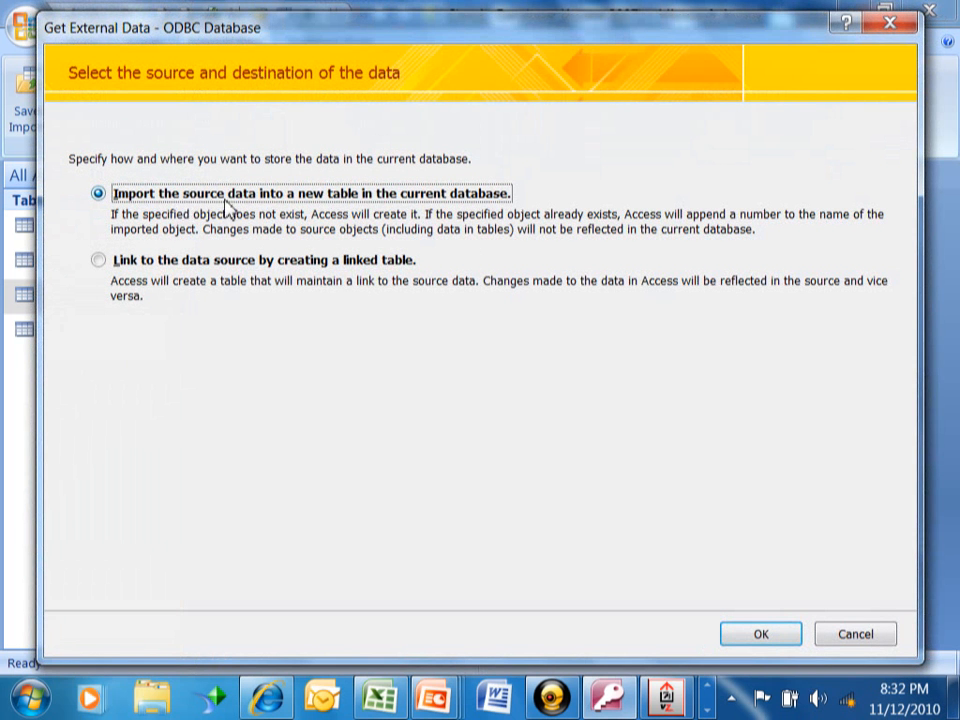
mouse_move(584, 244)
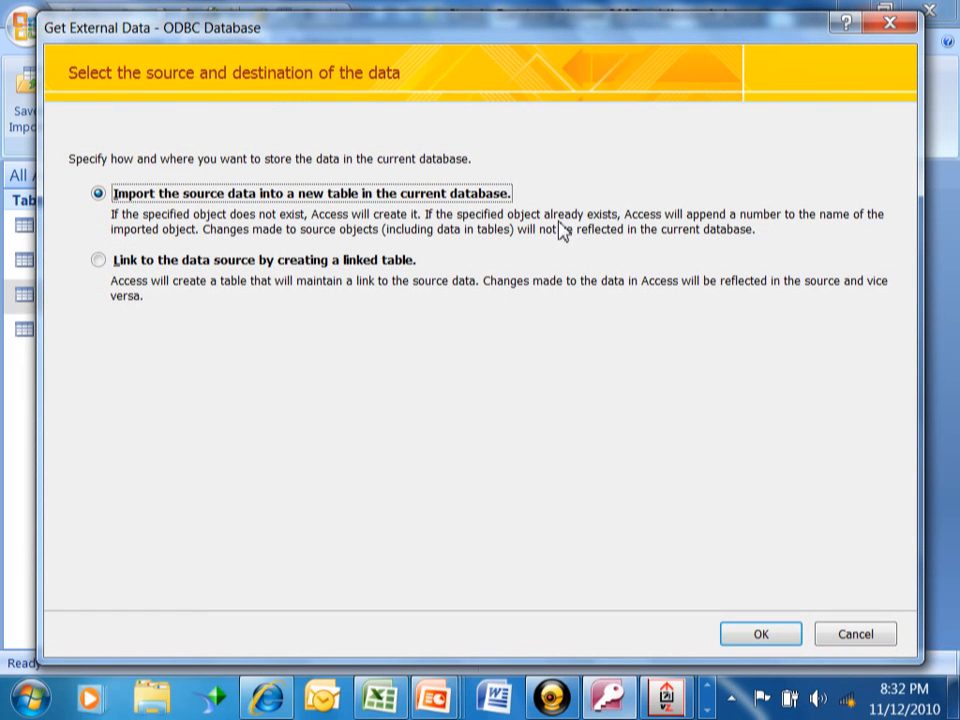
mouse_move(184, 180)
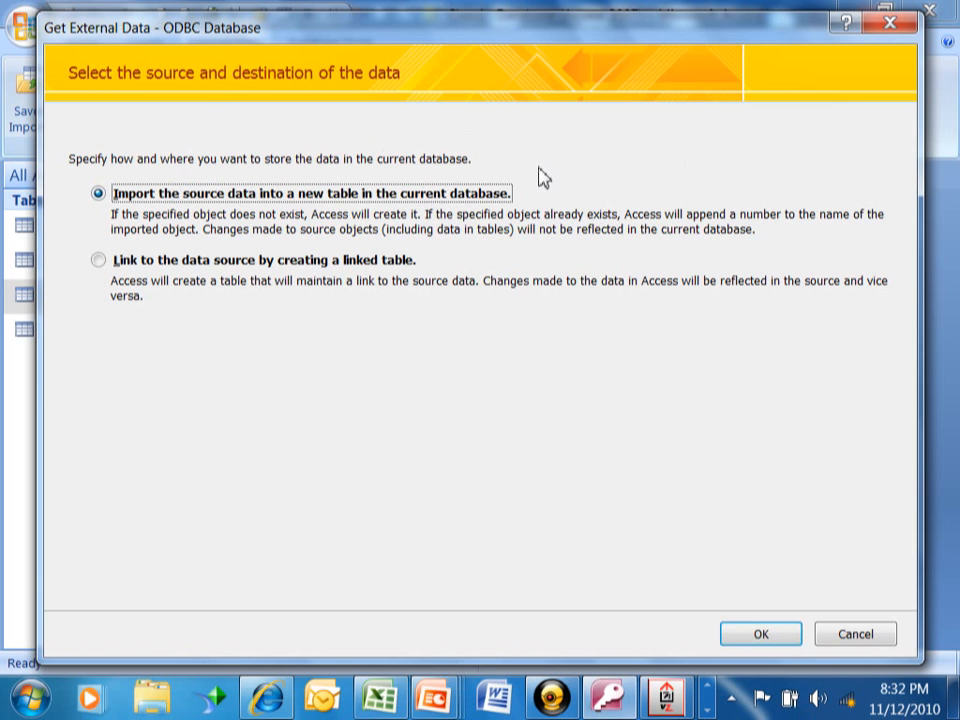
mouse_move(258, 124)
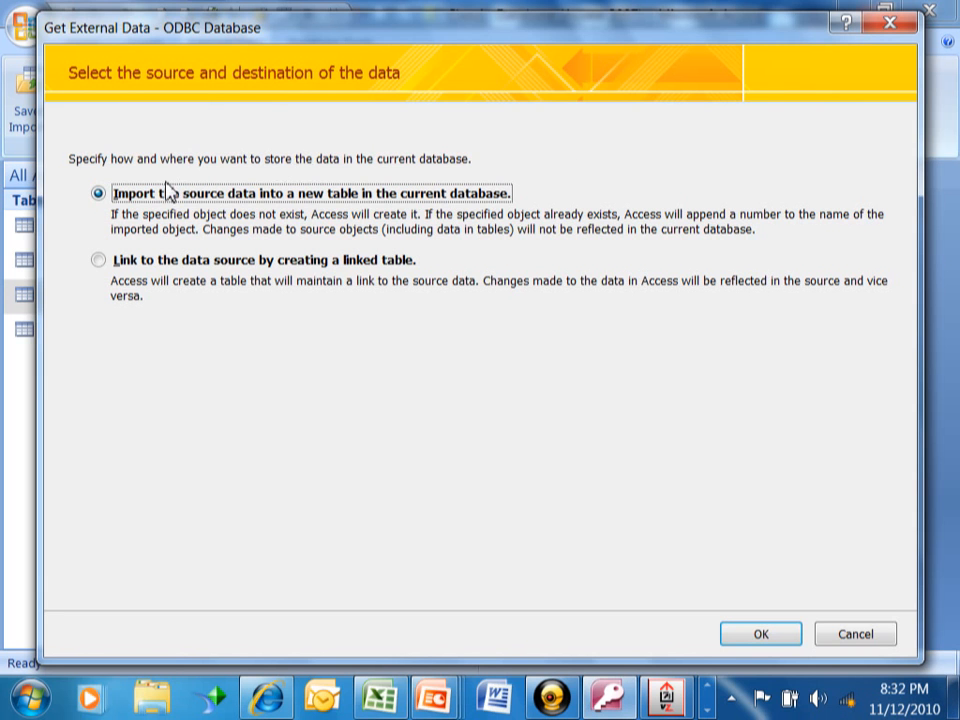
mouse_move(344, 212)
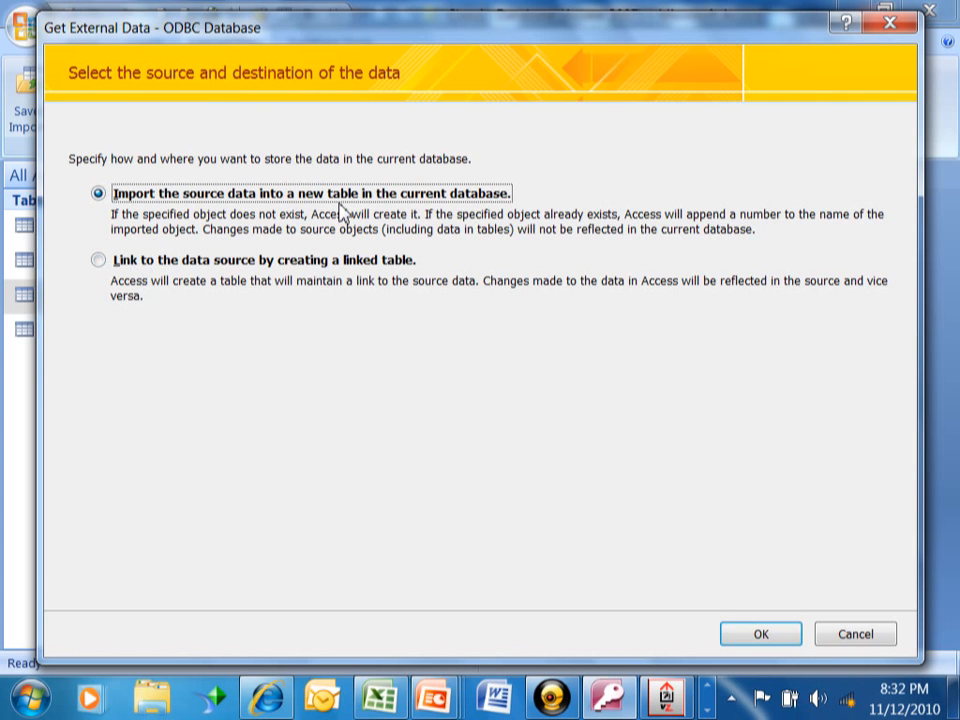
mouse_move(518, 114)
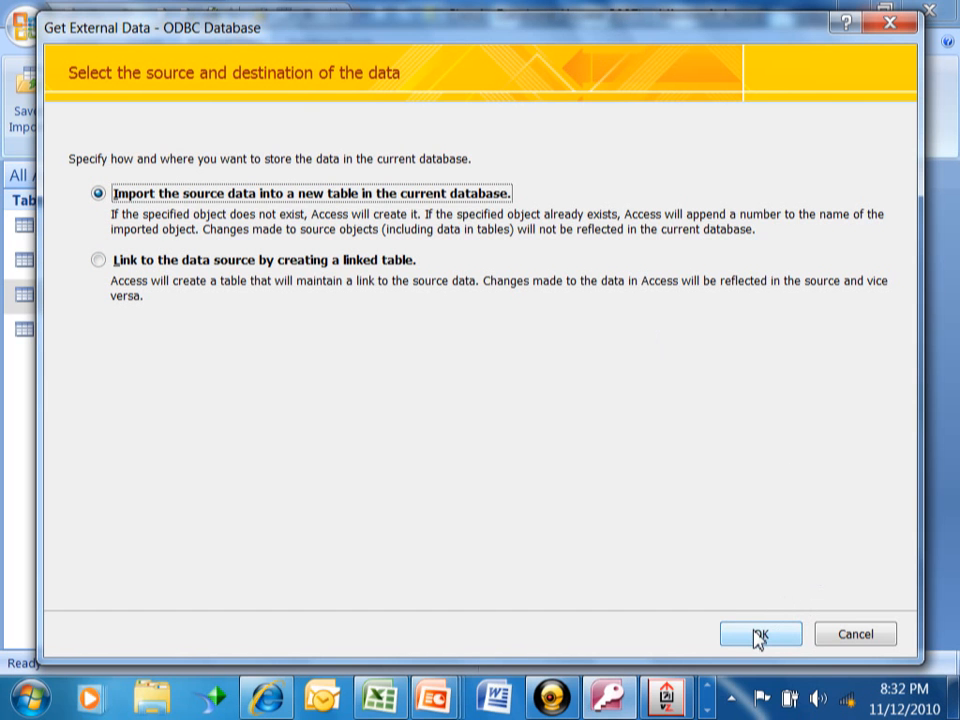
Accept importing into a new table and proceed to the Select Data Source dialog
click(760, 634)
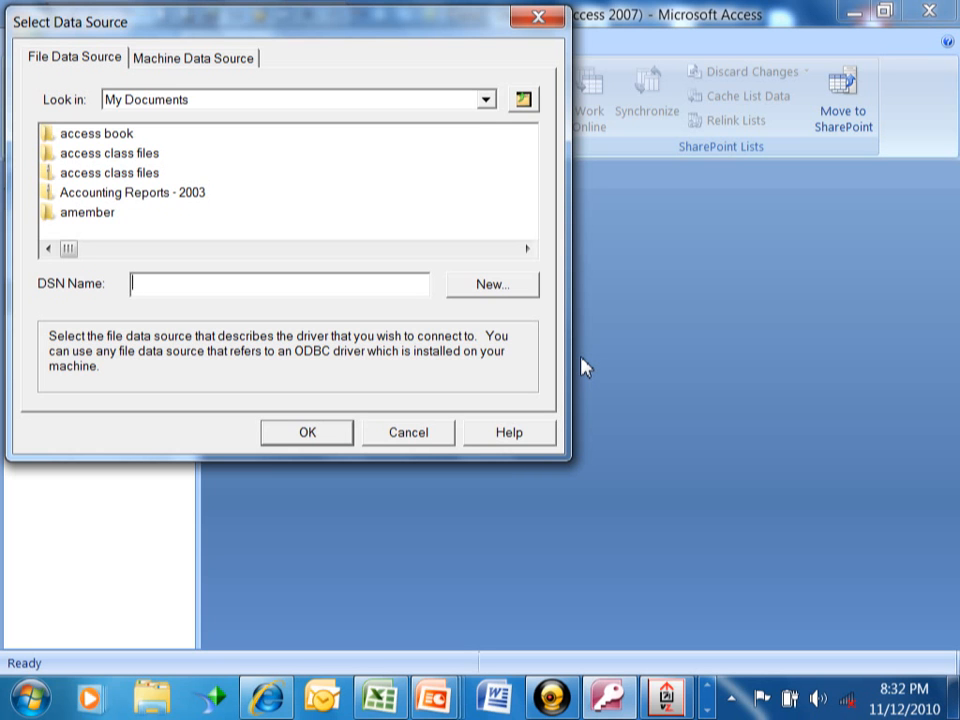
mouse_move(578, 368)
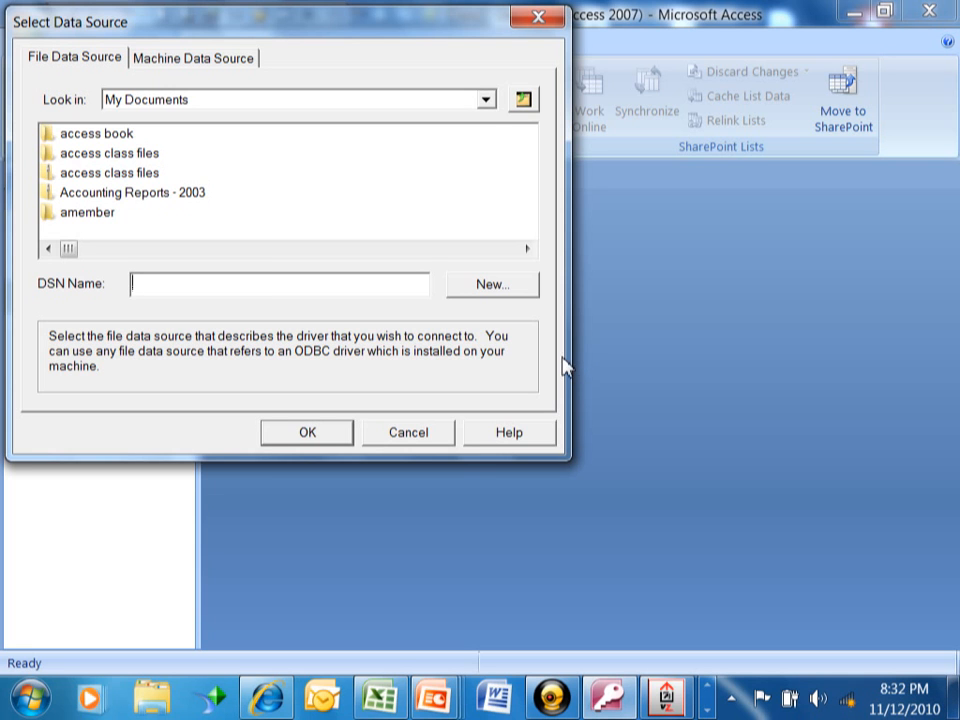
mouse_move(440, 312)
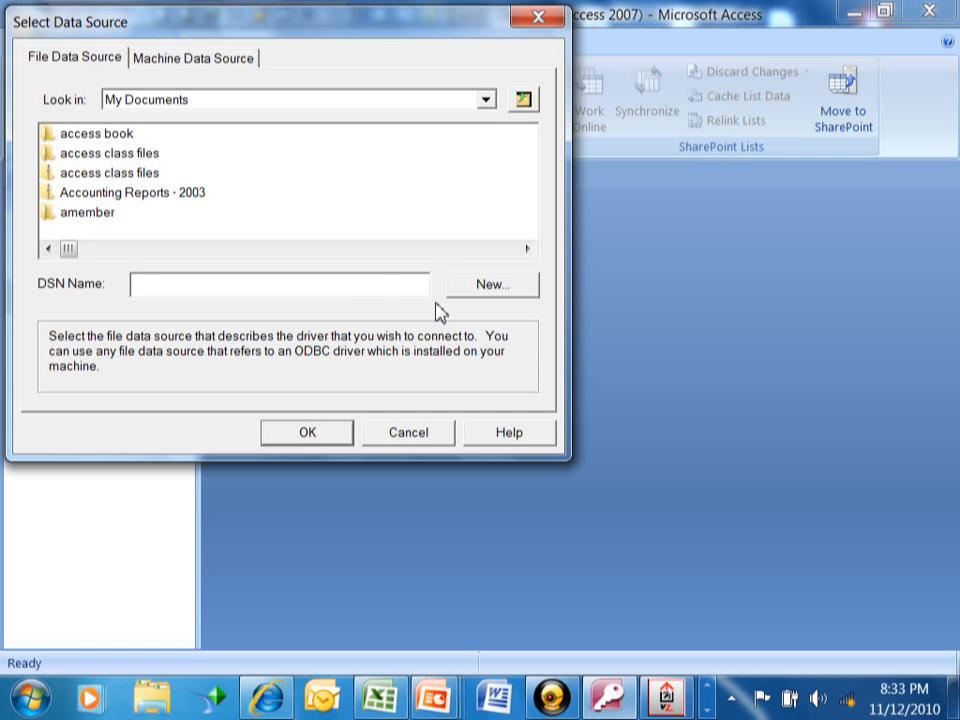
mouse_move(222, 104)
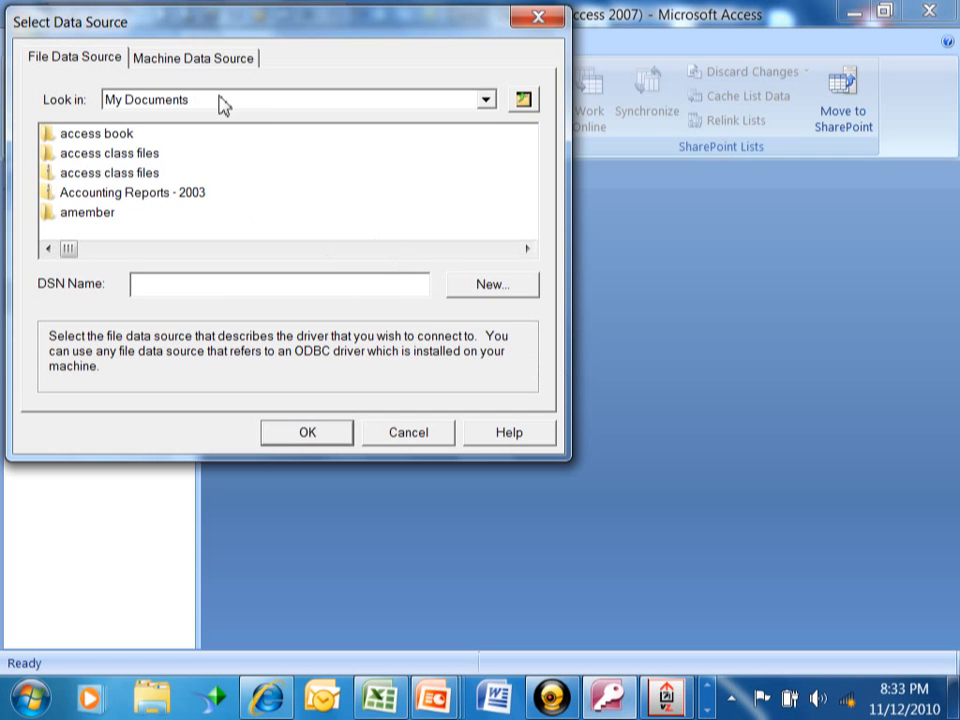
mouse_move(212, 70)
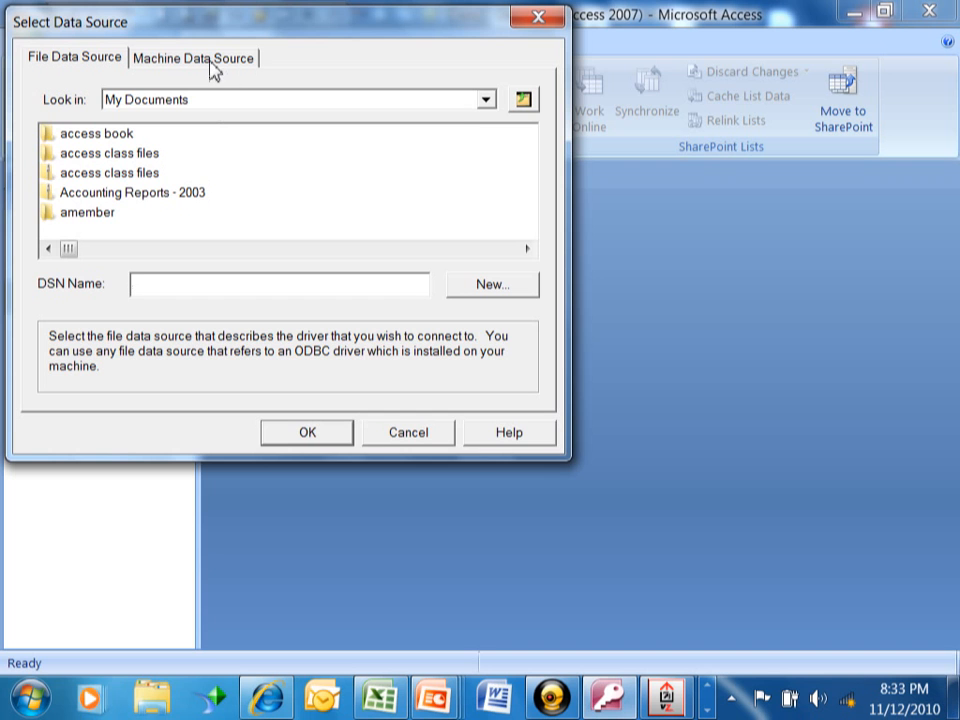
mouse_move(166, 68)
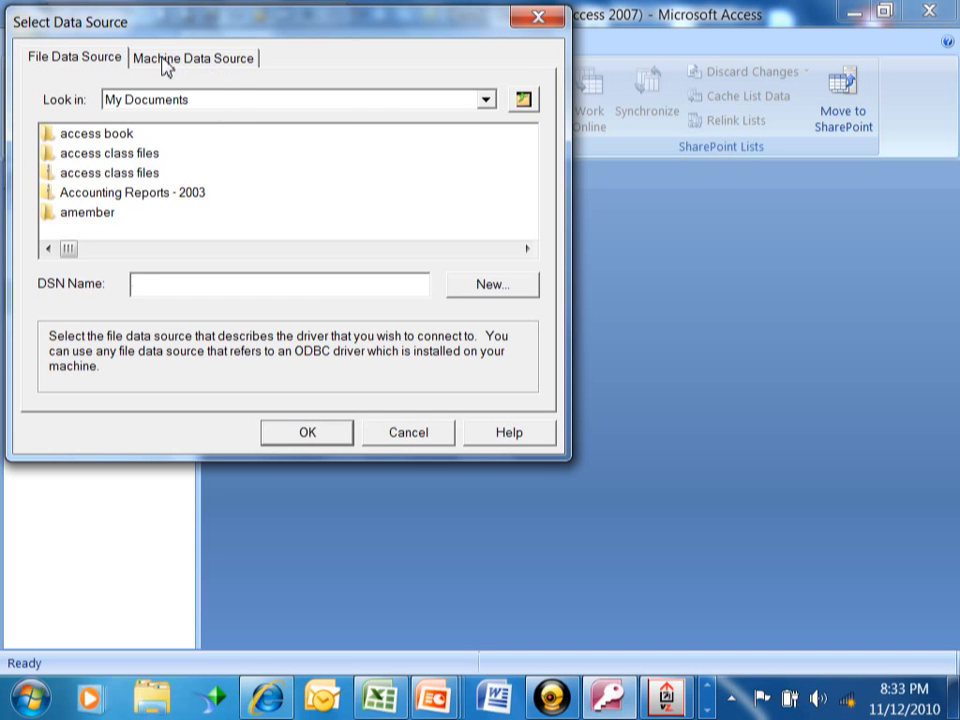
Choose the Connection1 machine data source and confirm it
click(194, 56)
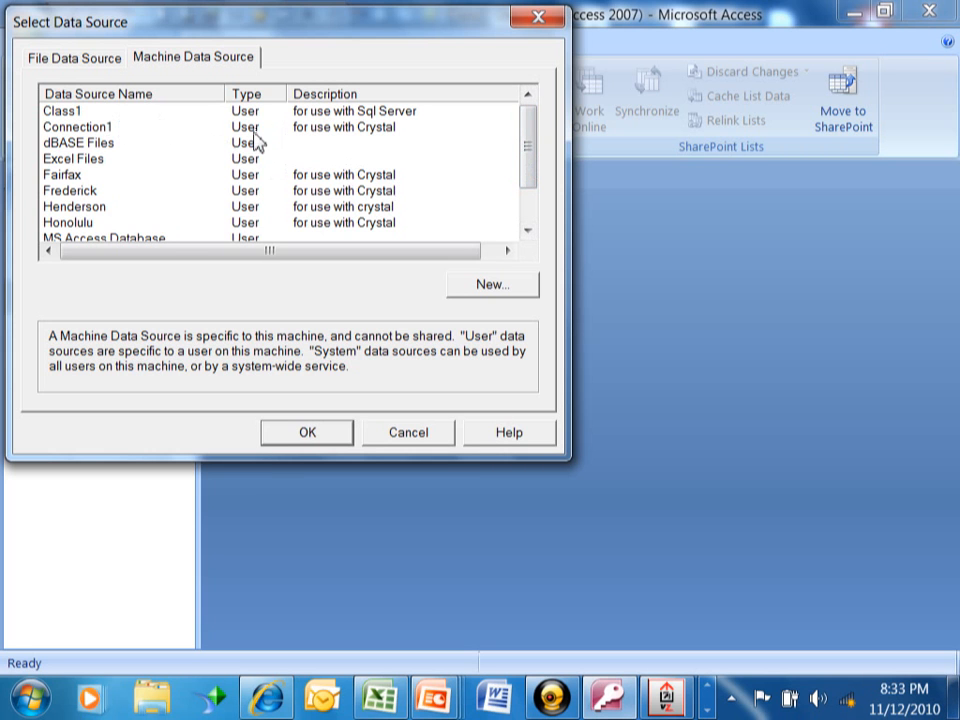
mouse_move(310, 124)
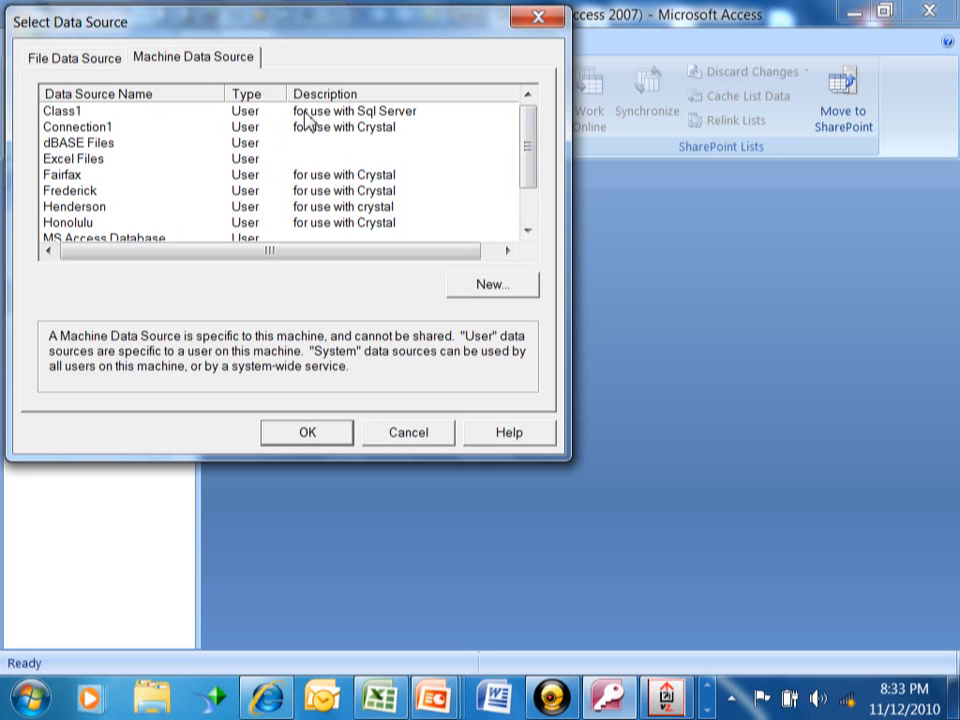
click(78, 126)
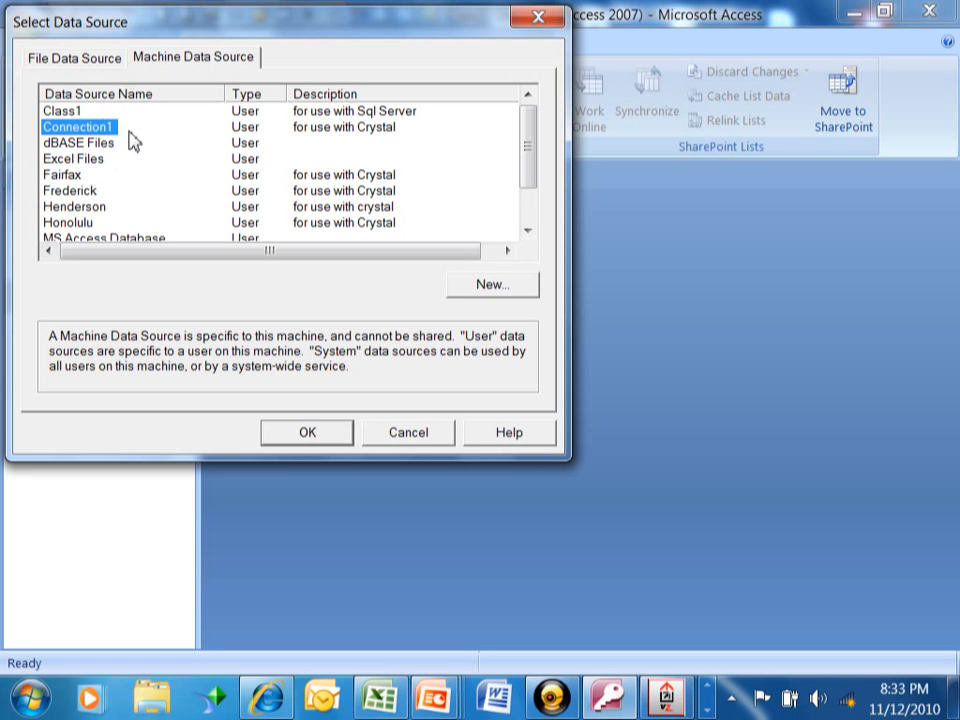
mouse_move(116, 144)
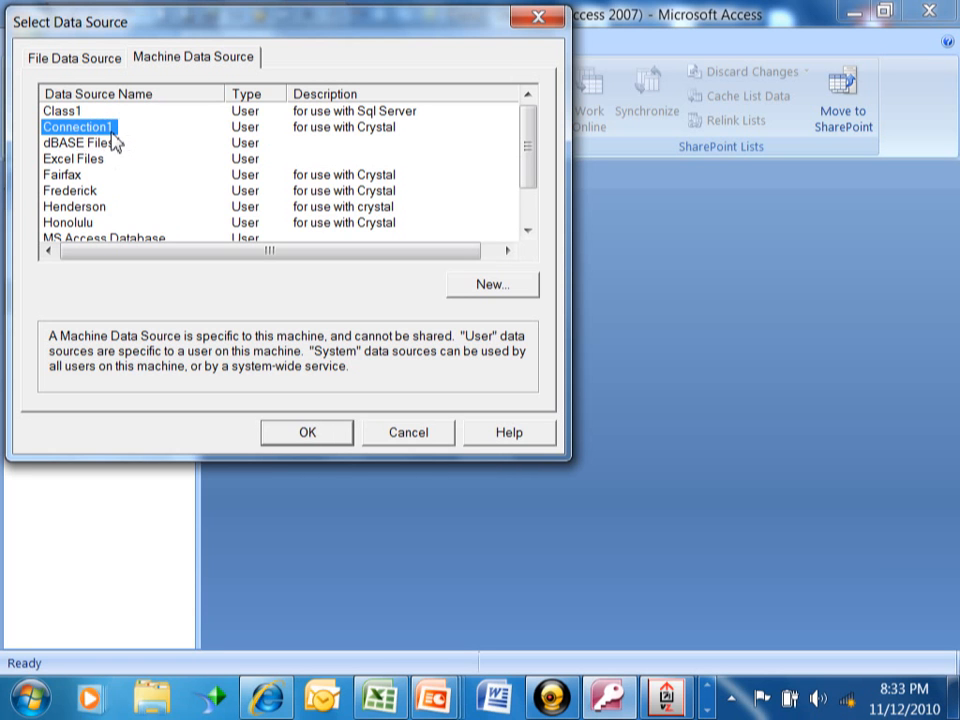
mouse_move(304, 148)
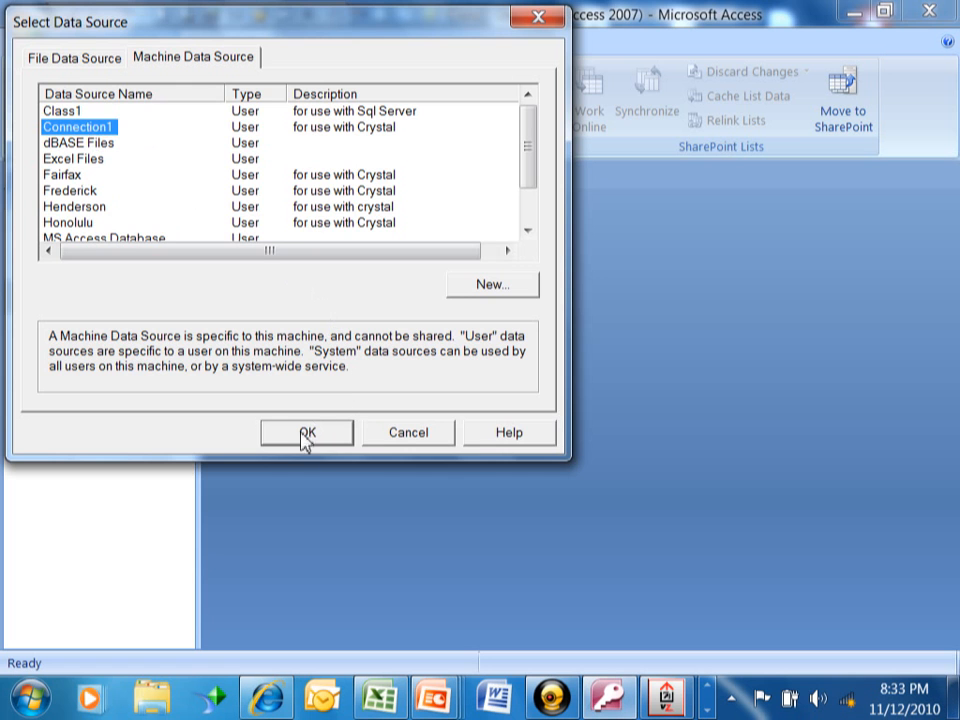
click(306, 432)
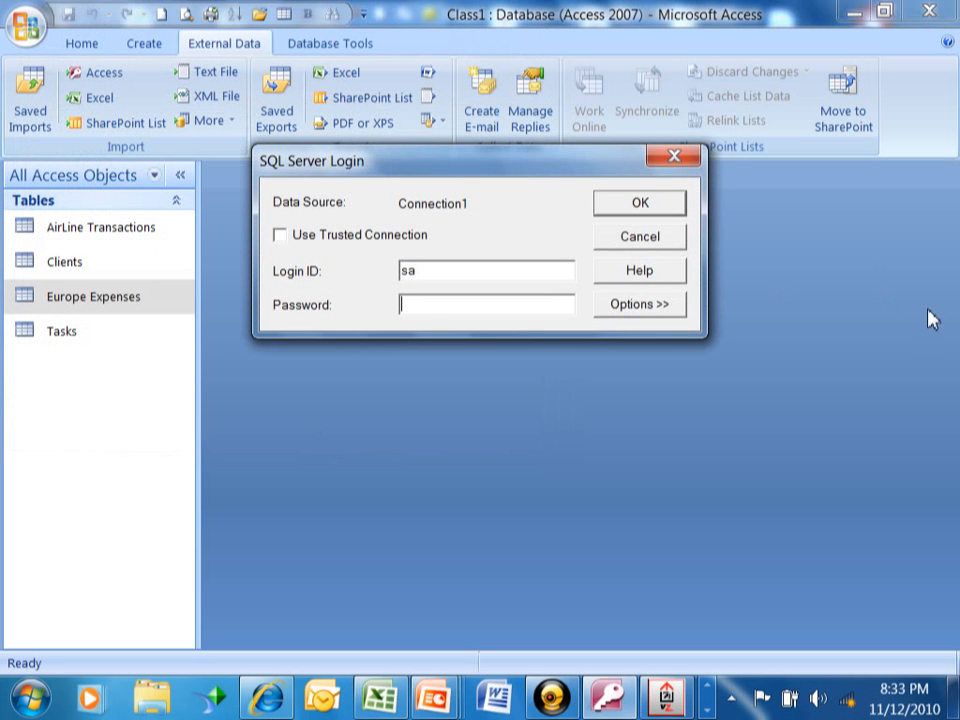
Log in to SQL Server as sa with its password
text(*)
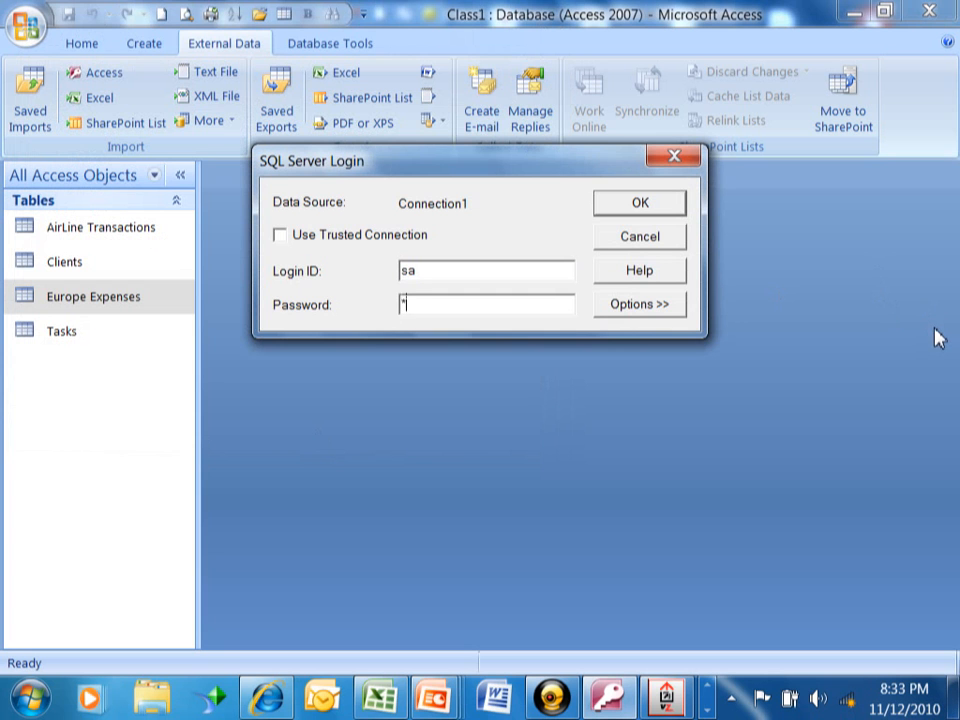
text(****)
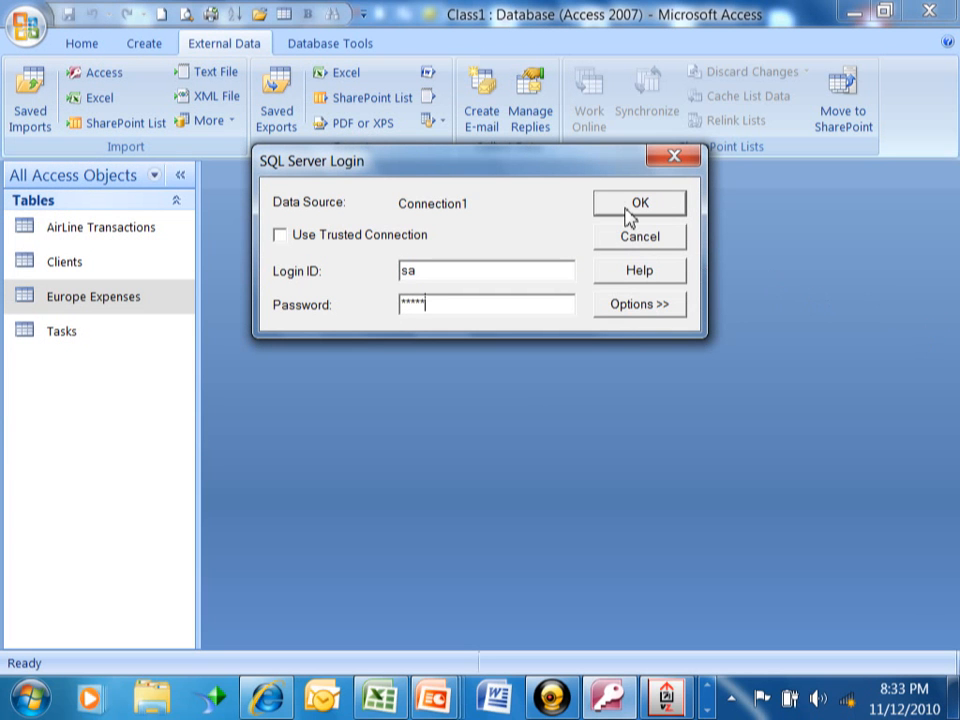
click(640, 202)
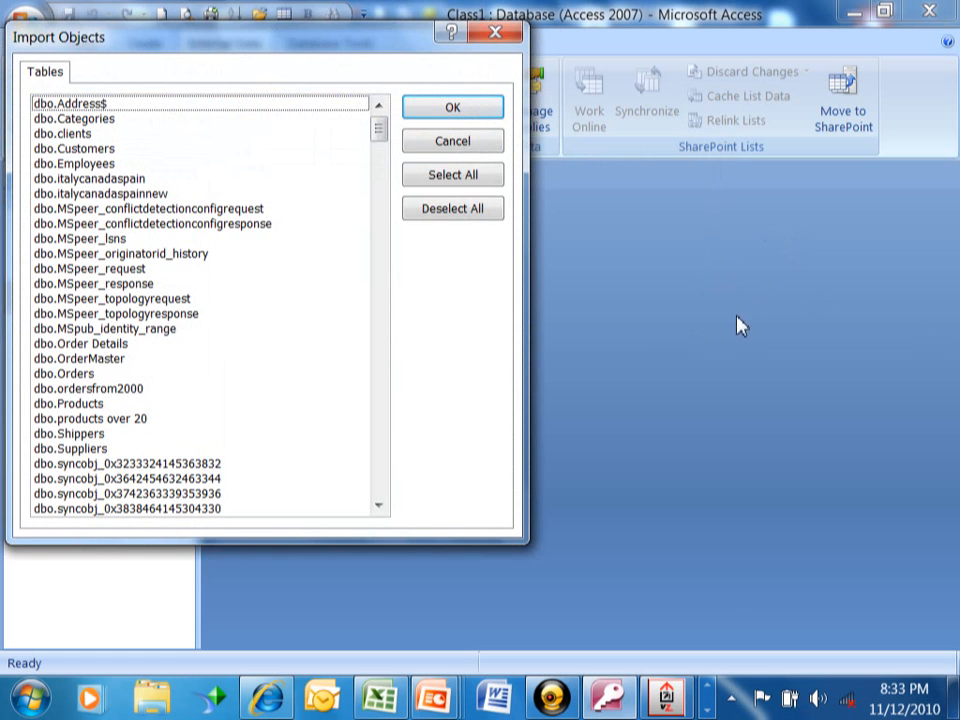
mouse_move(240, 280)
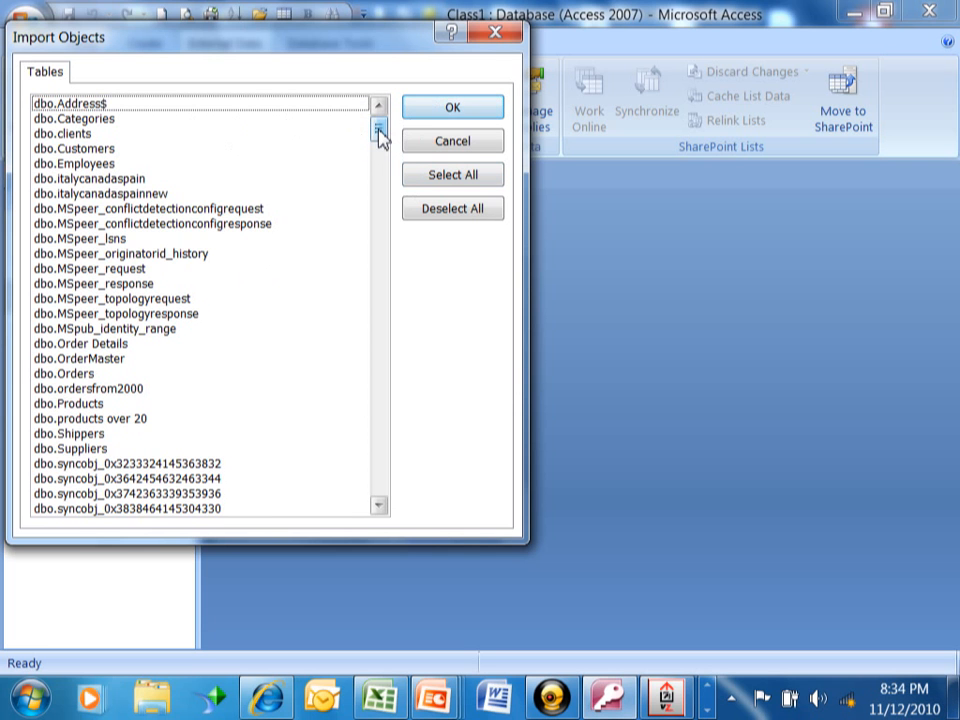
Select only dbo.OrderMaster from the Tables list and import it
scroll(down, 3)
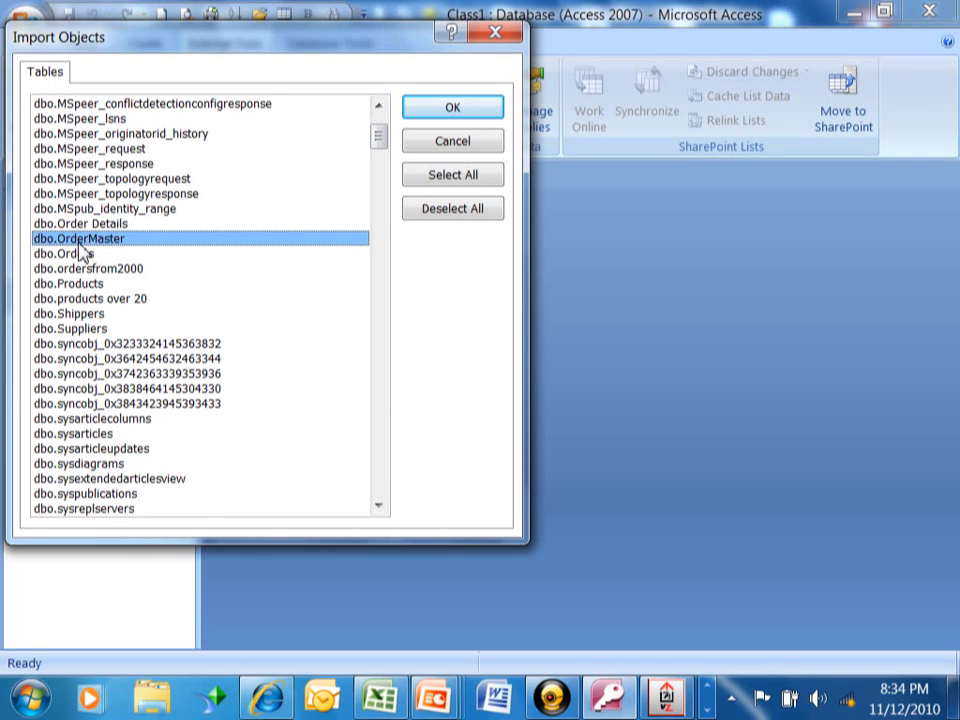
mouse_move(428, 516)
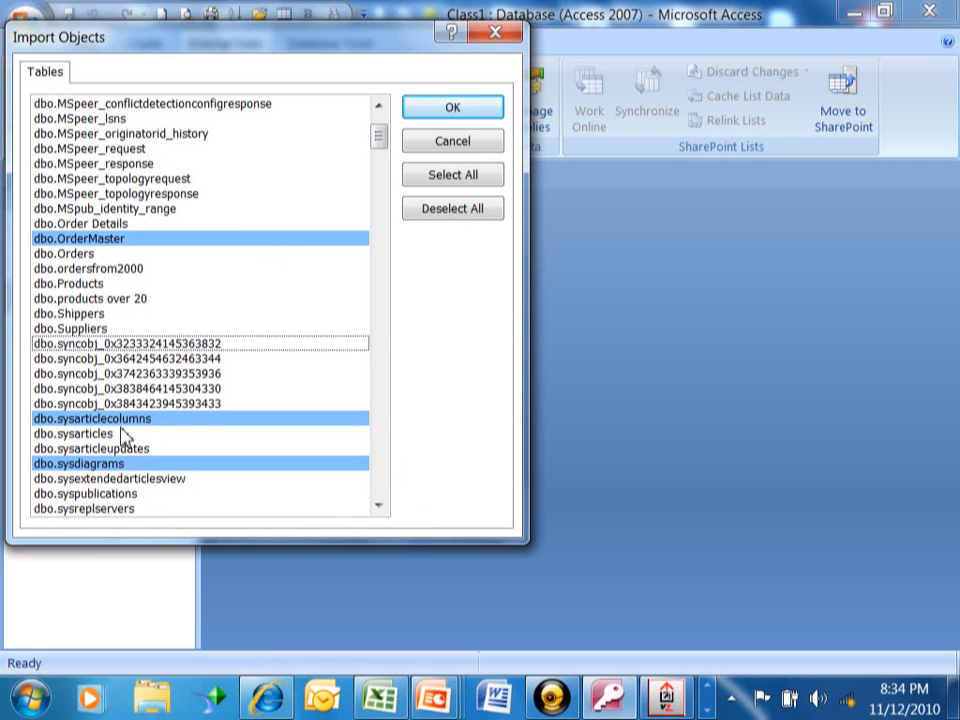
click(452, 208)
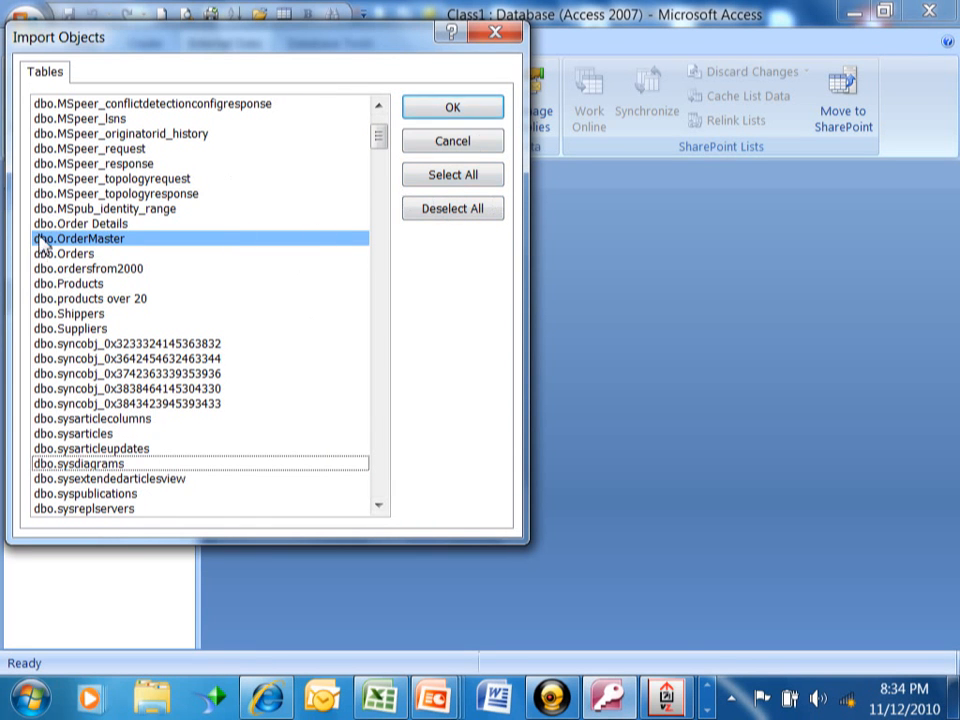
click(100, 252)
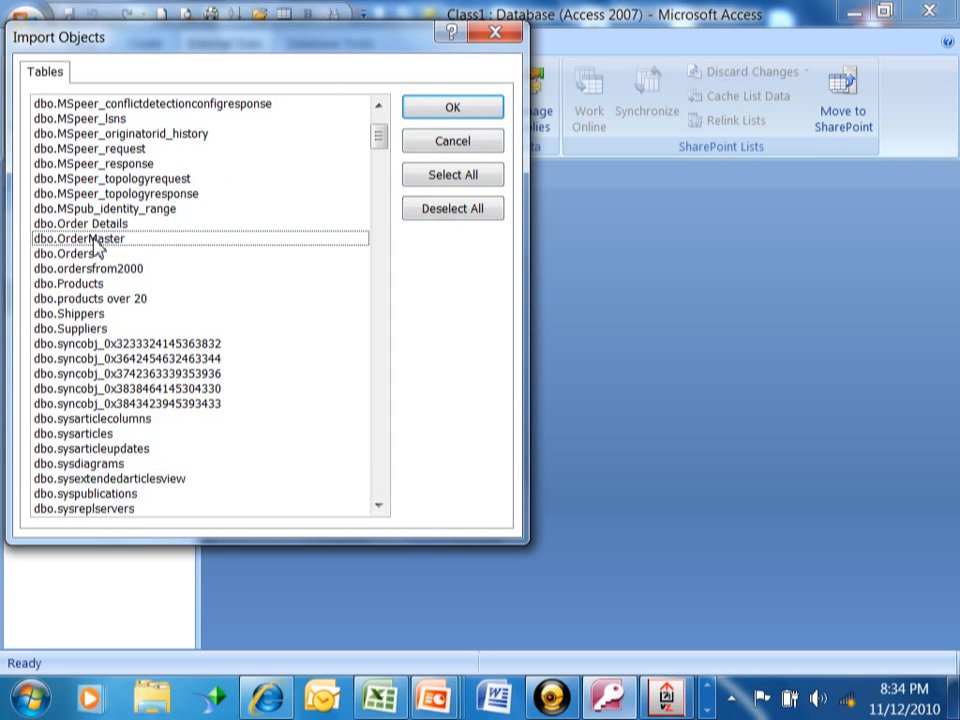
click(90, 238)
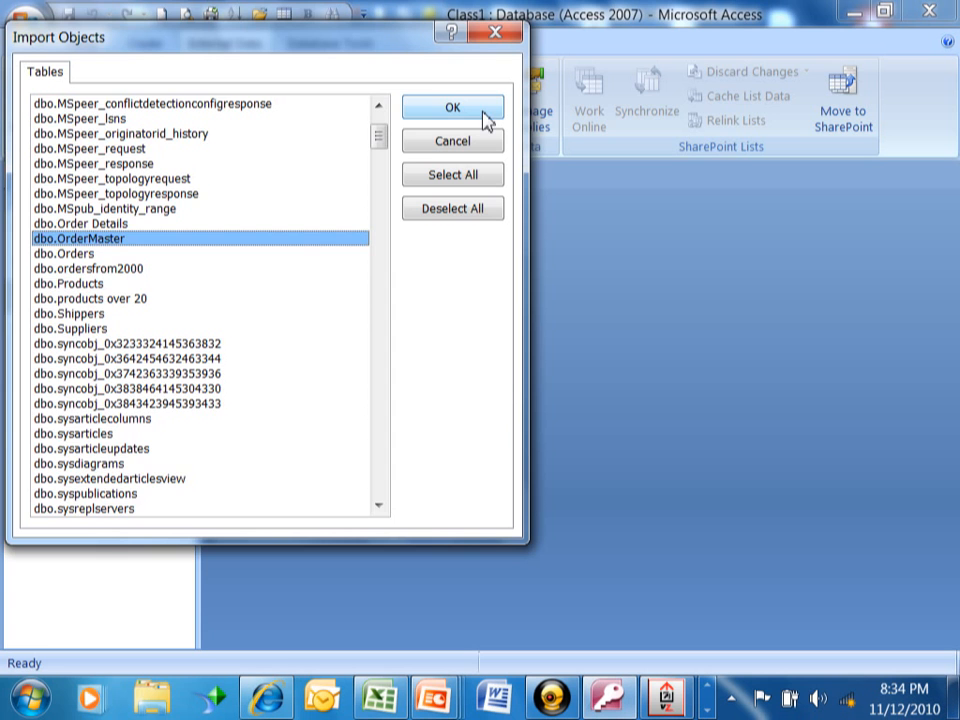
click(452, 108)
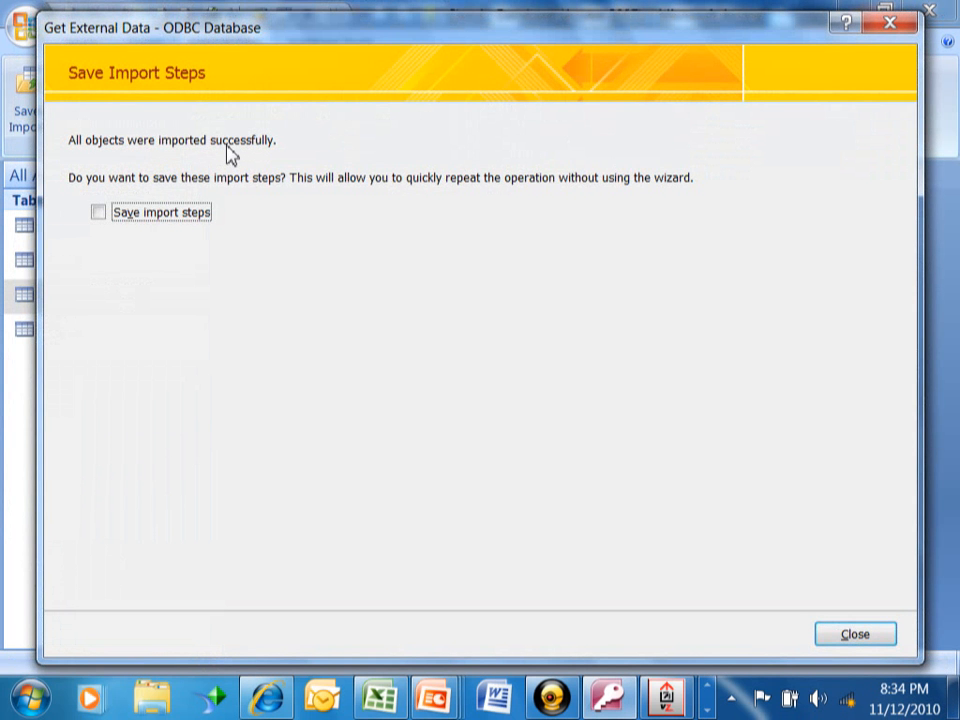
mouse_move(170, 172)
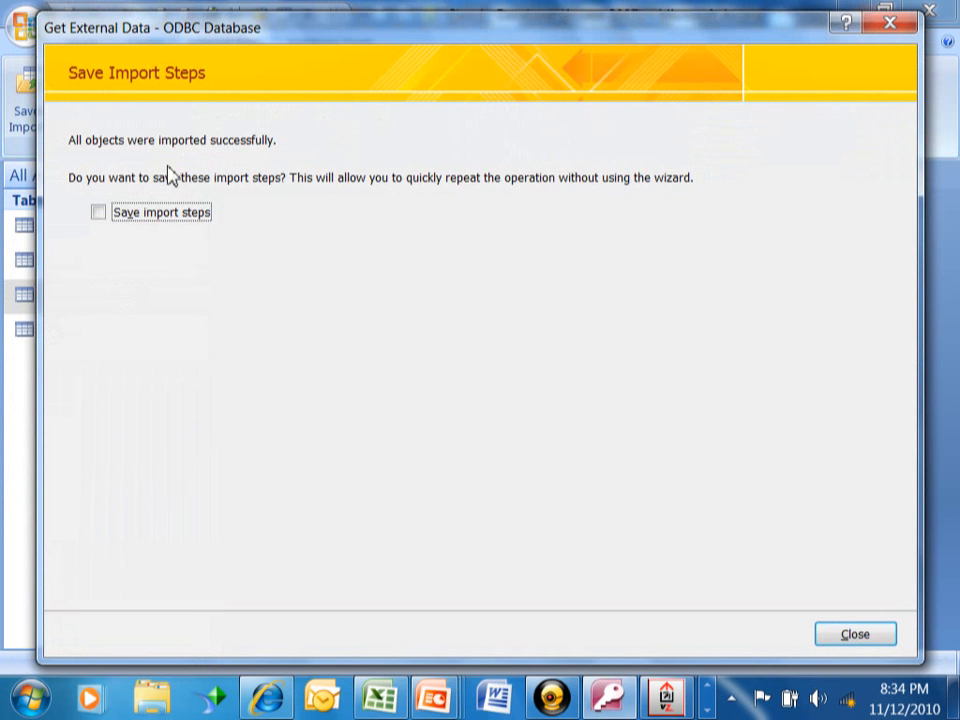
mouse_move(84, 158)
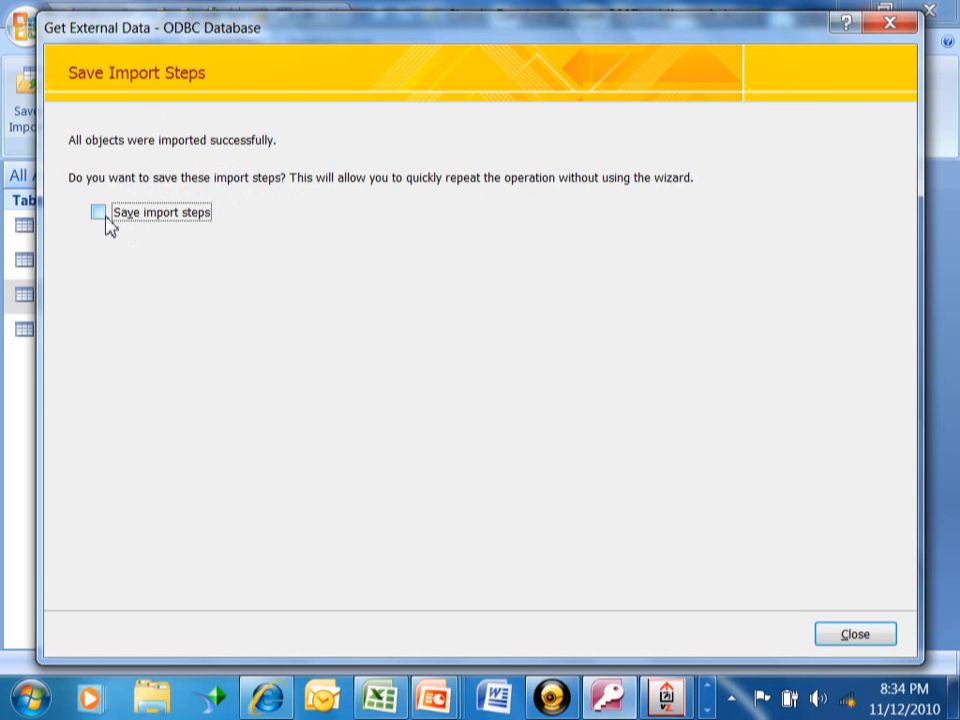
Save the import steps under the name Import-dbo.OrderMaster
click(98, 212)
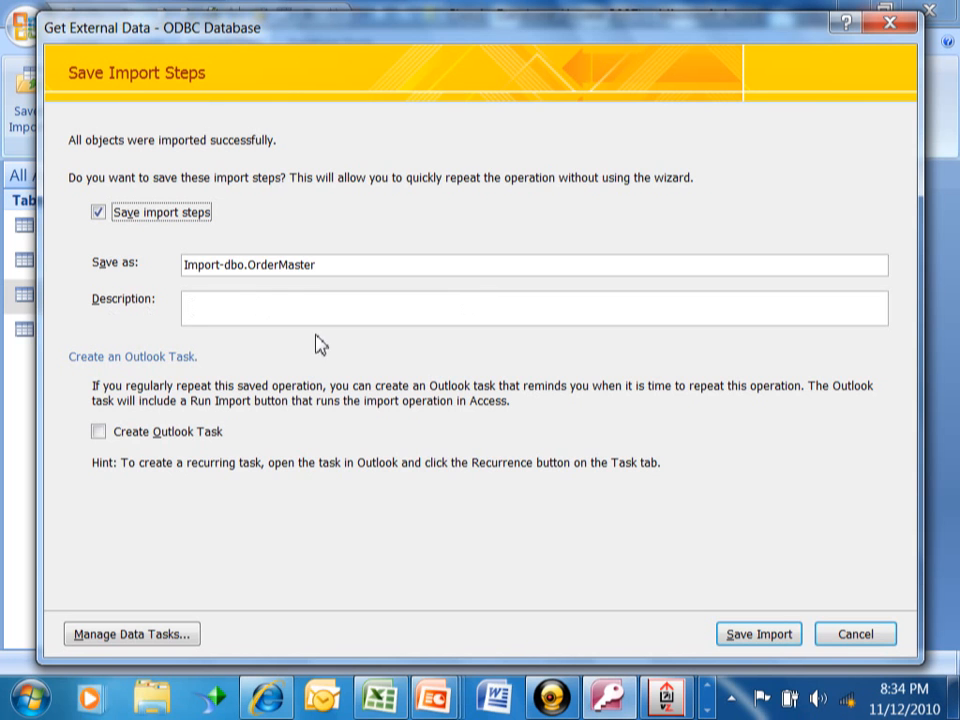
mouse_move(312, 360)
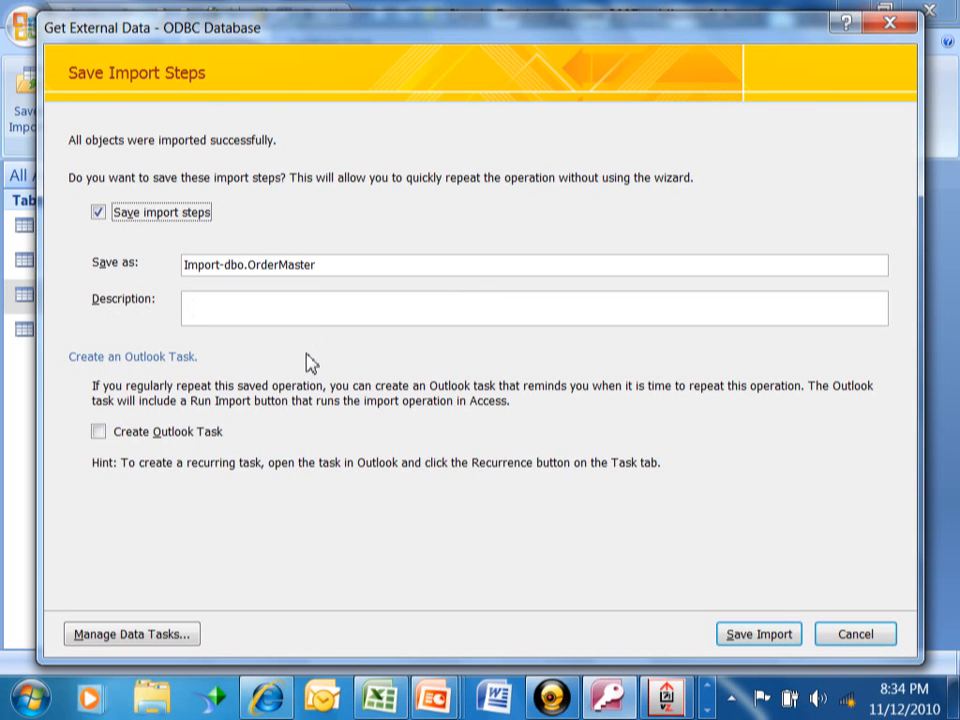
mouse_move(130, 452)
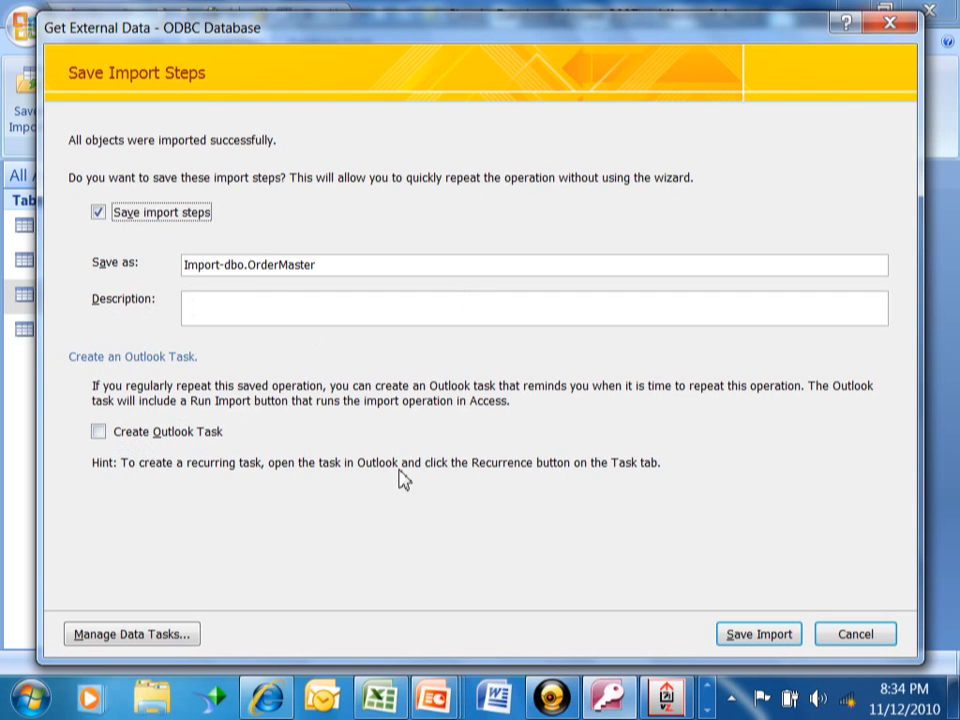
mouse_move(708, 632)
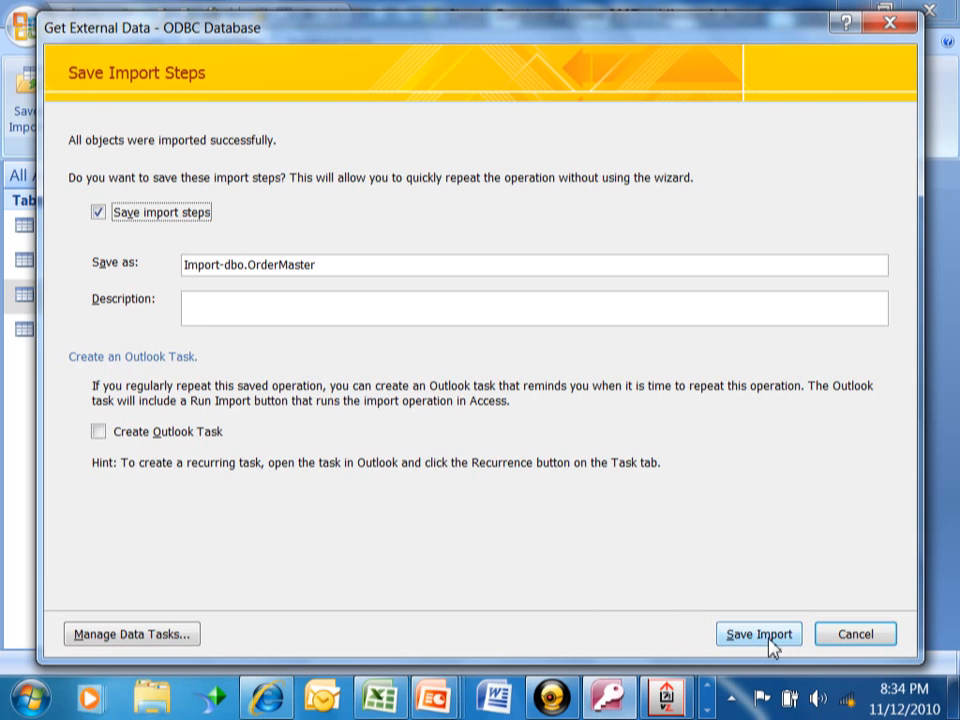
click(756, 632)
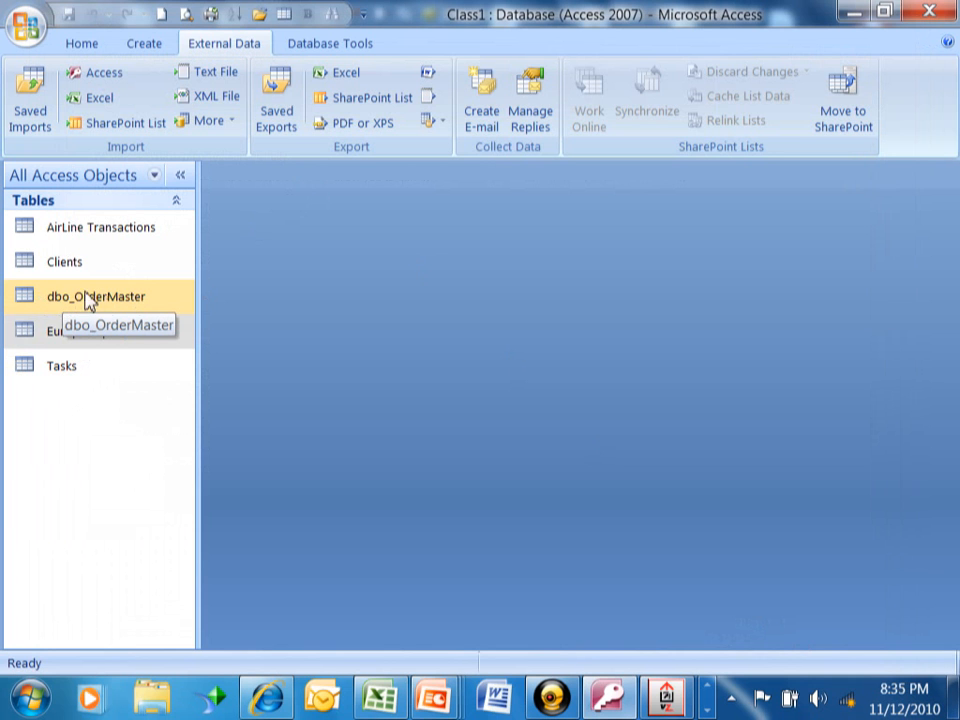
mouse_move(132, 304)
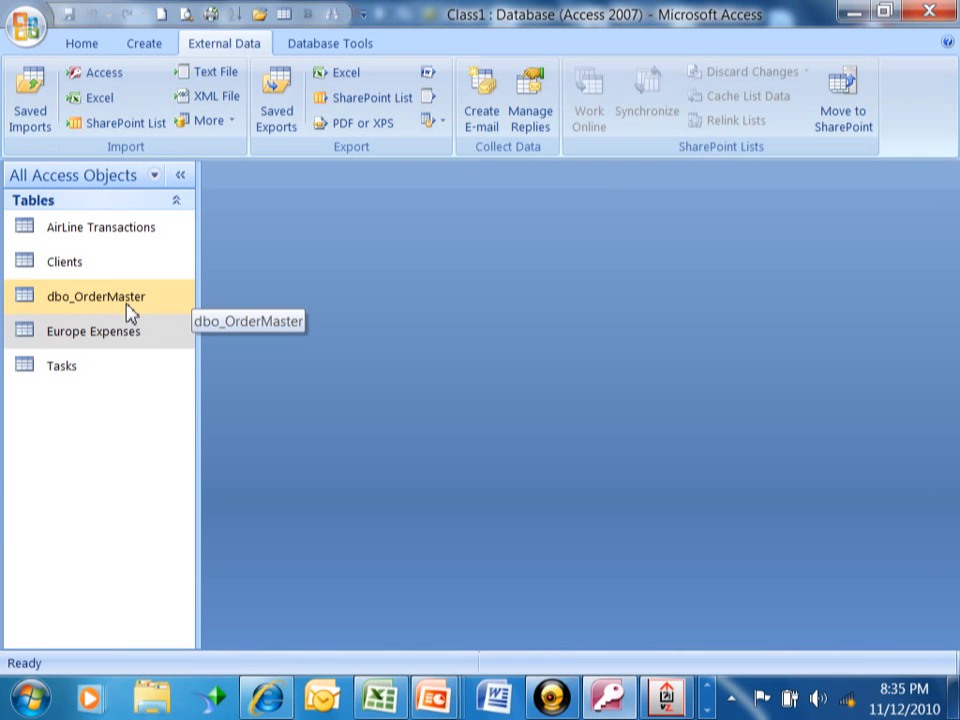
mouse_move(108, 312)
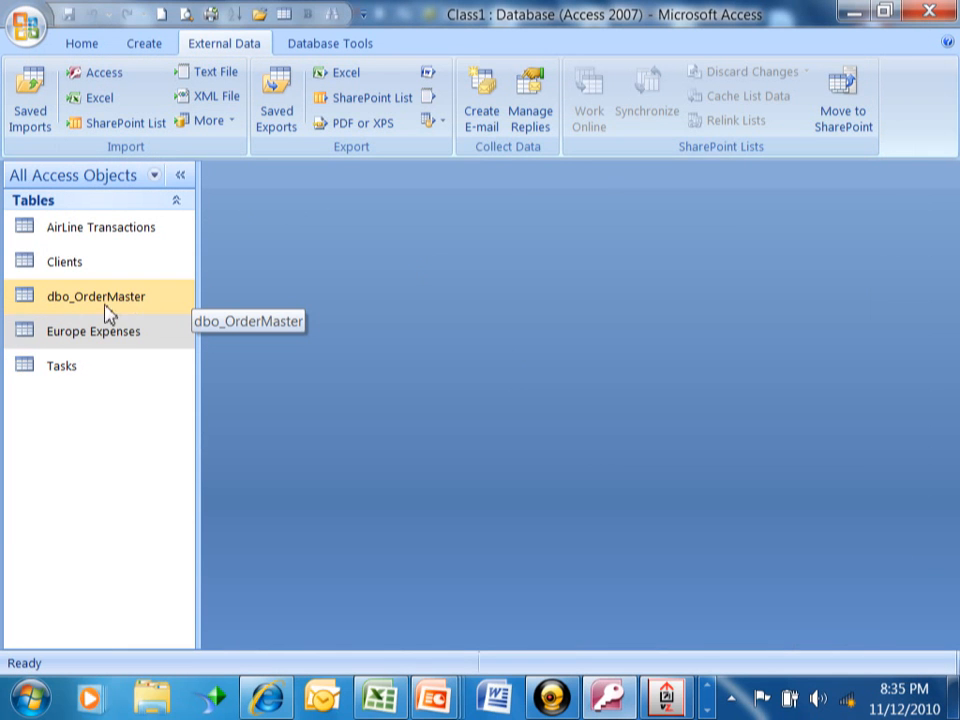
double_click(96, 296)
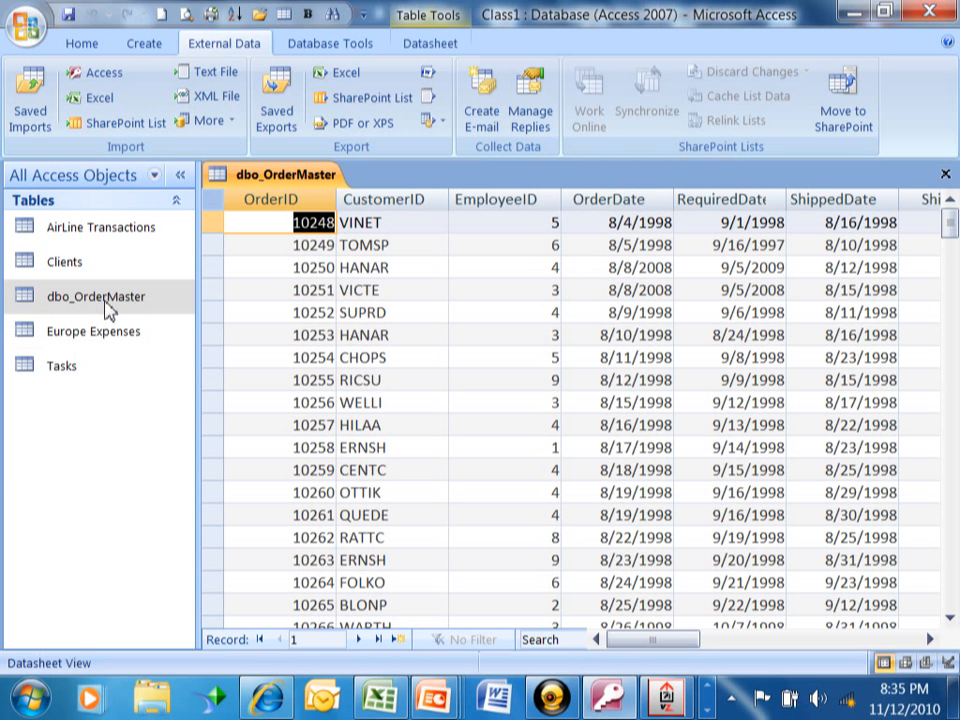
mouse_move(944, 176)
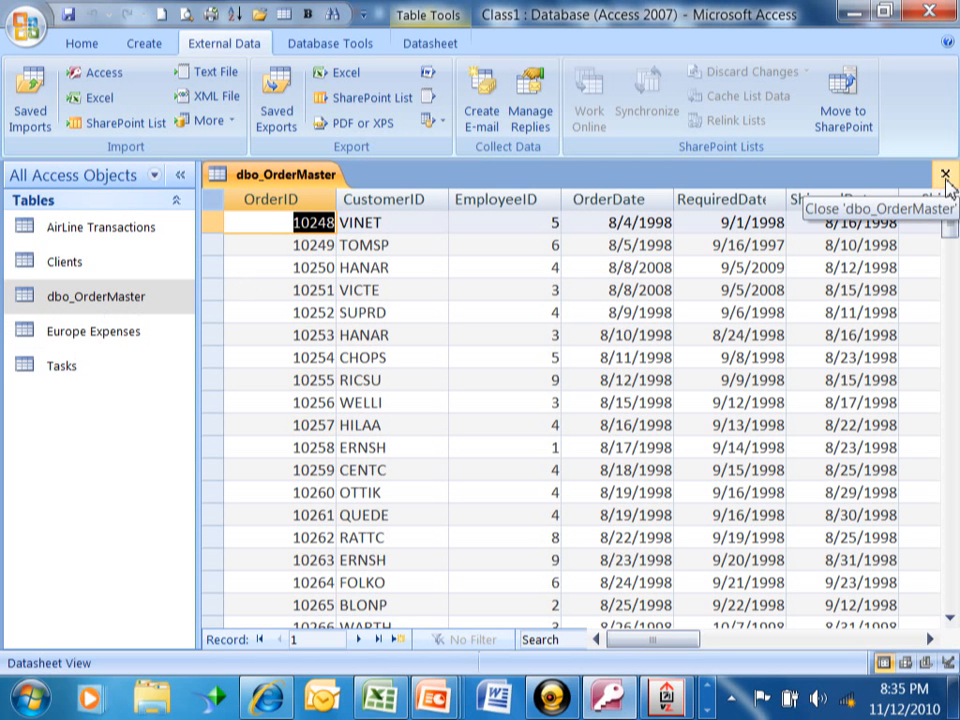
click(944, 174)
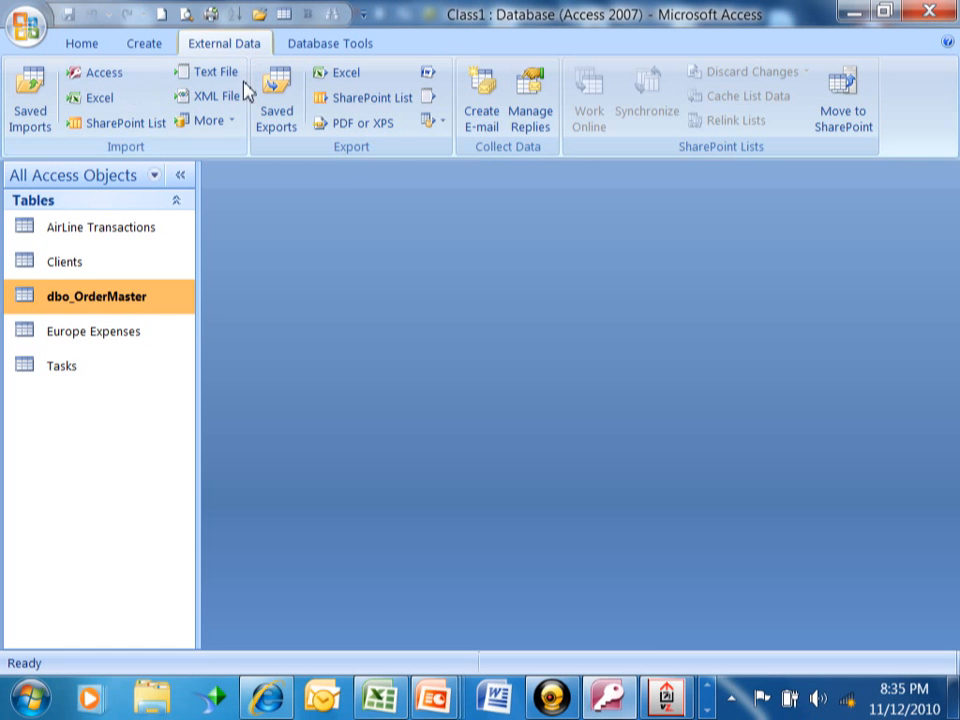
click(208, 120)
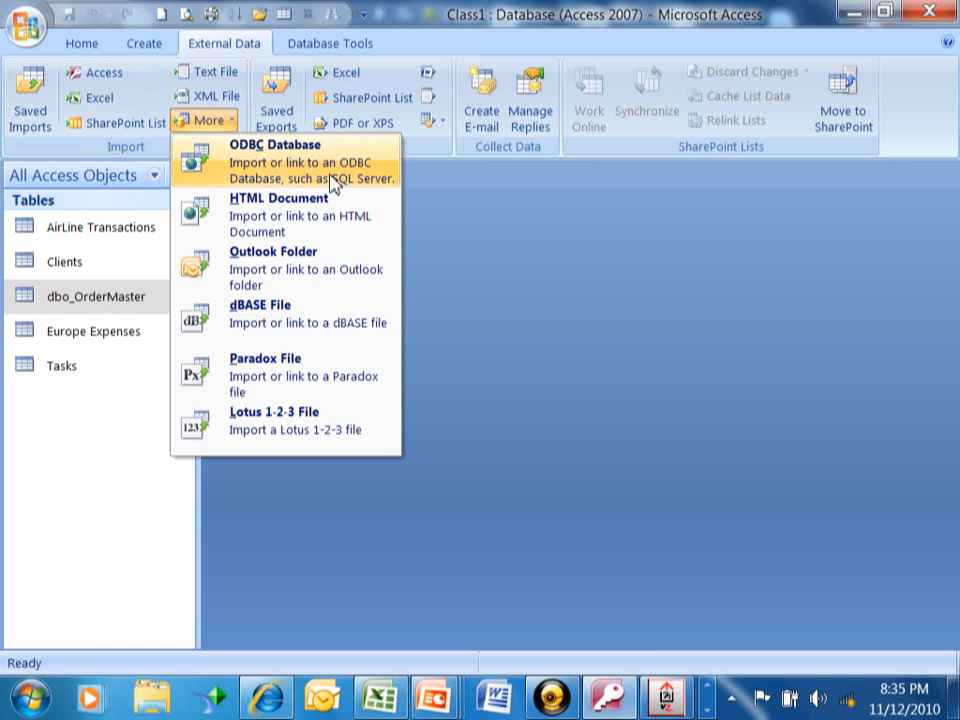
click(284, 144)
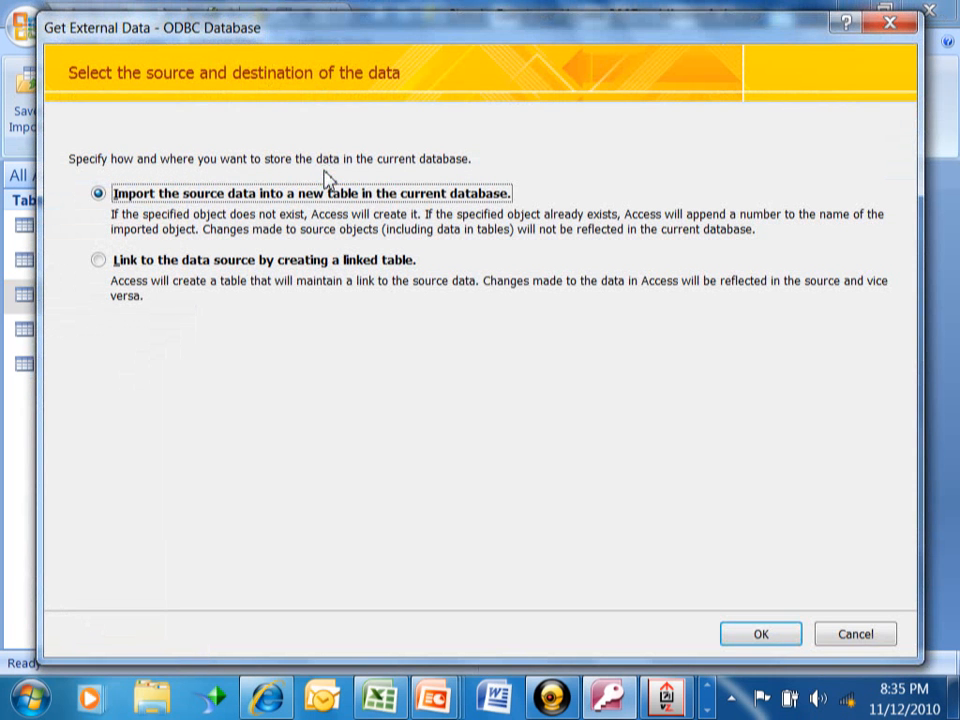
mouse_move(596, 526)
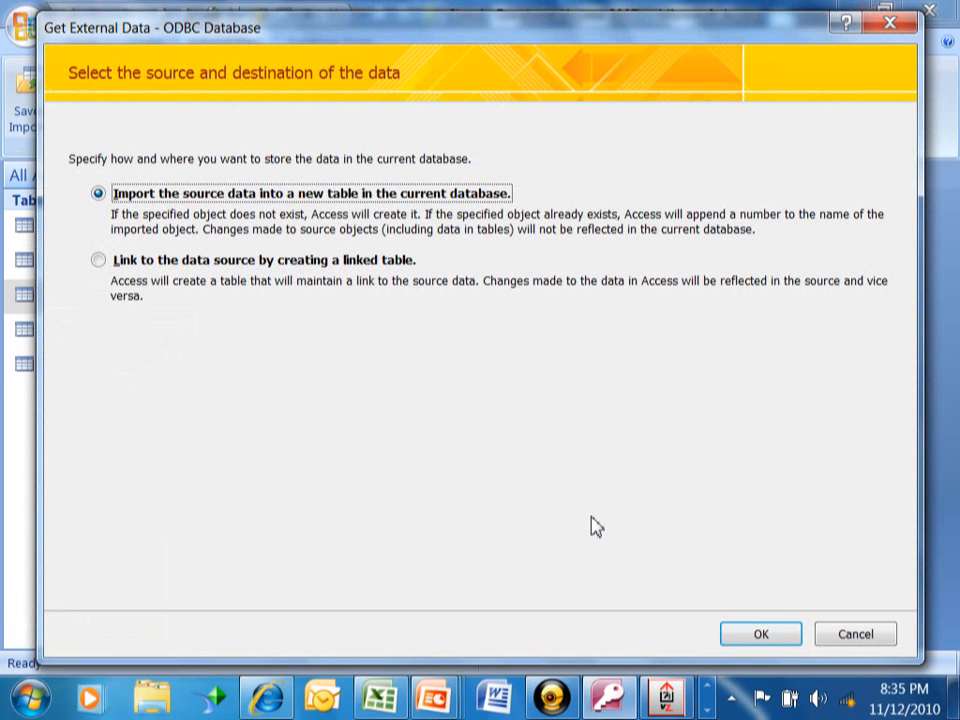
click(760, 634)
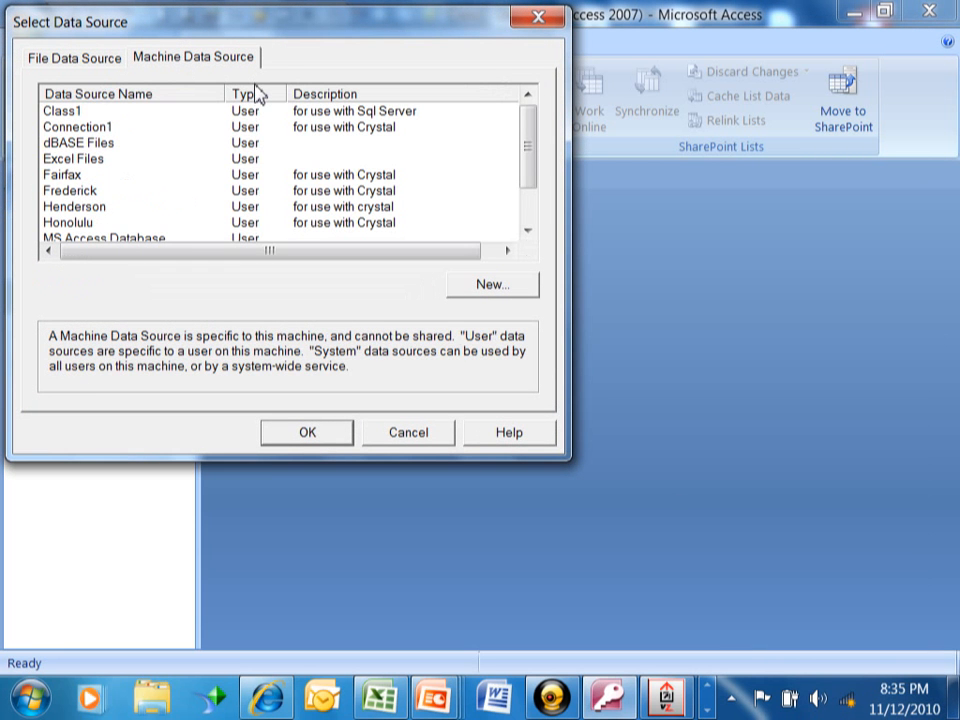
mouse_move(438, 410)
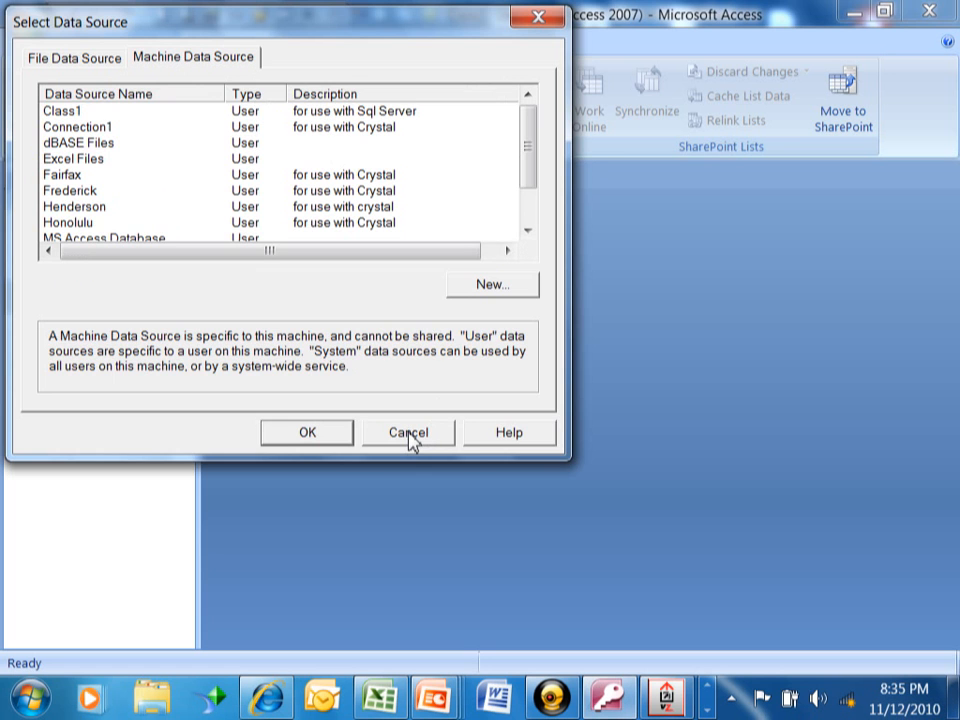
click(408, 432)
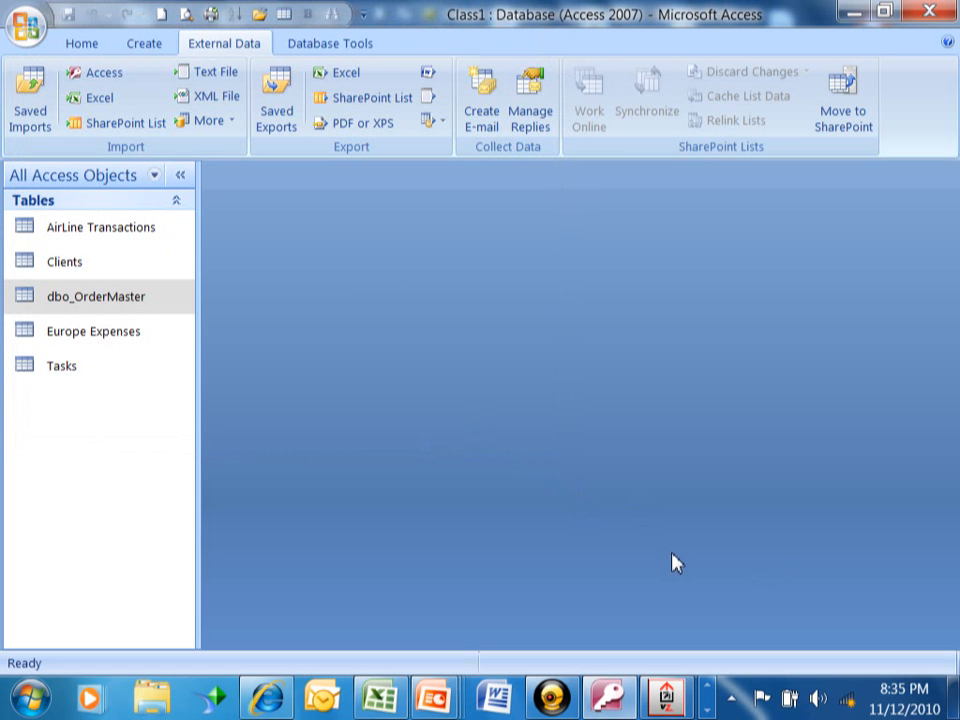
mouse_move(678, 548)
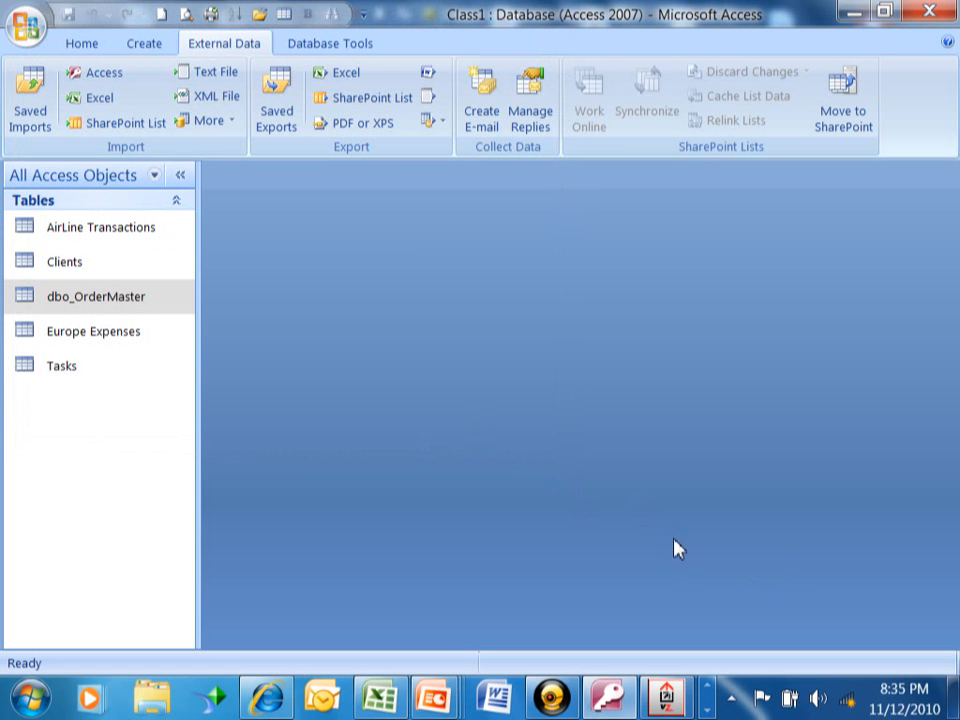
mouse_move(642, 538)
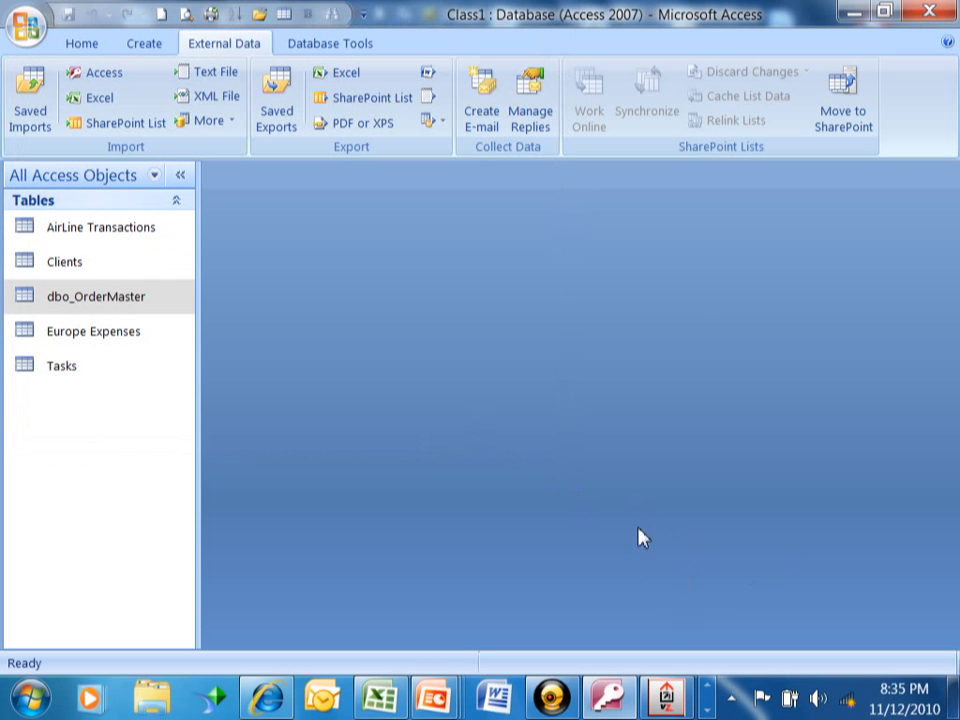
click(552, 696)
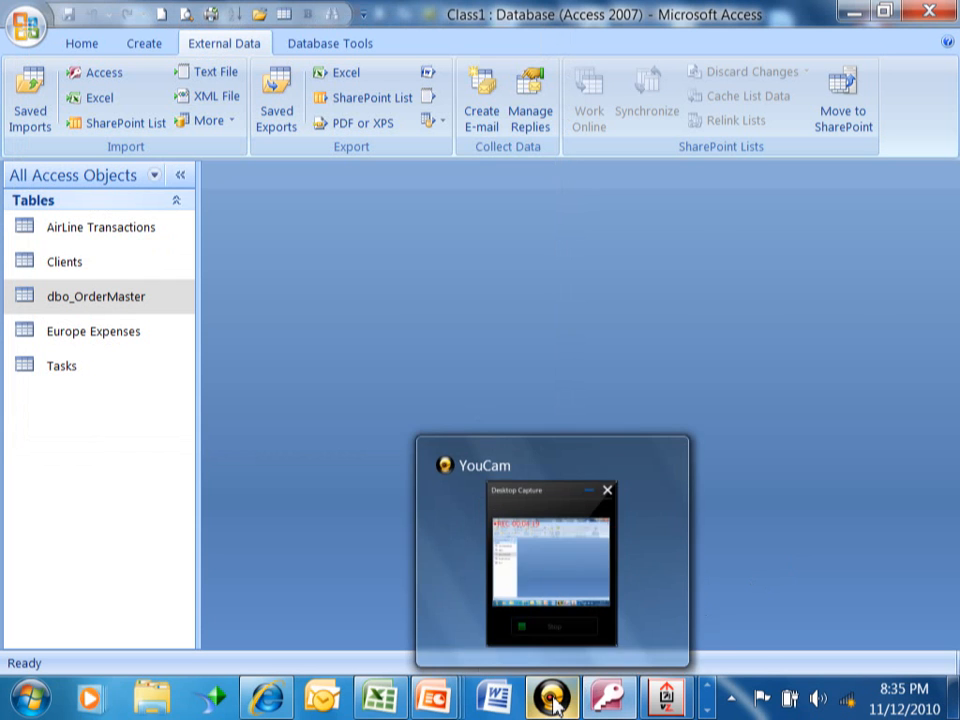